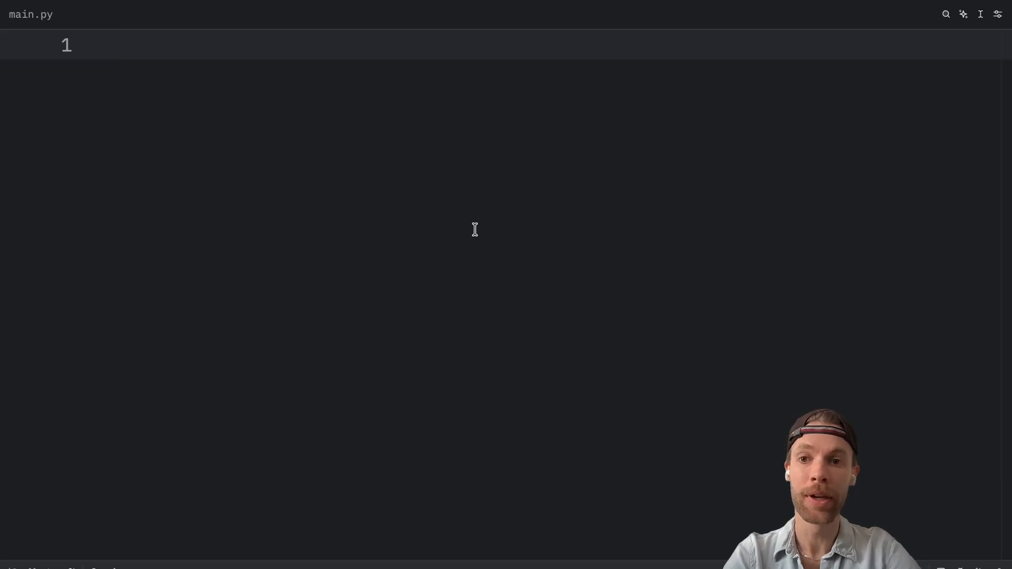
Step: Insert the py-def snippet via 'pym', name the function connect, and select its raise line
left_click(115, 45)
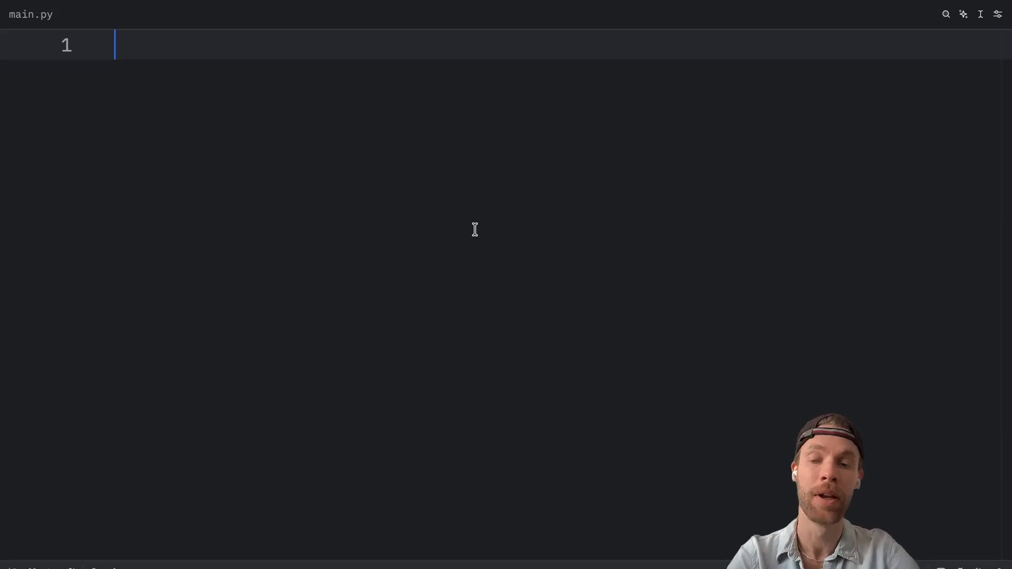
type("pym")
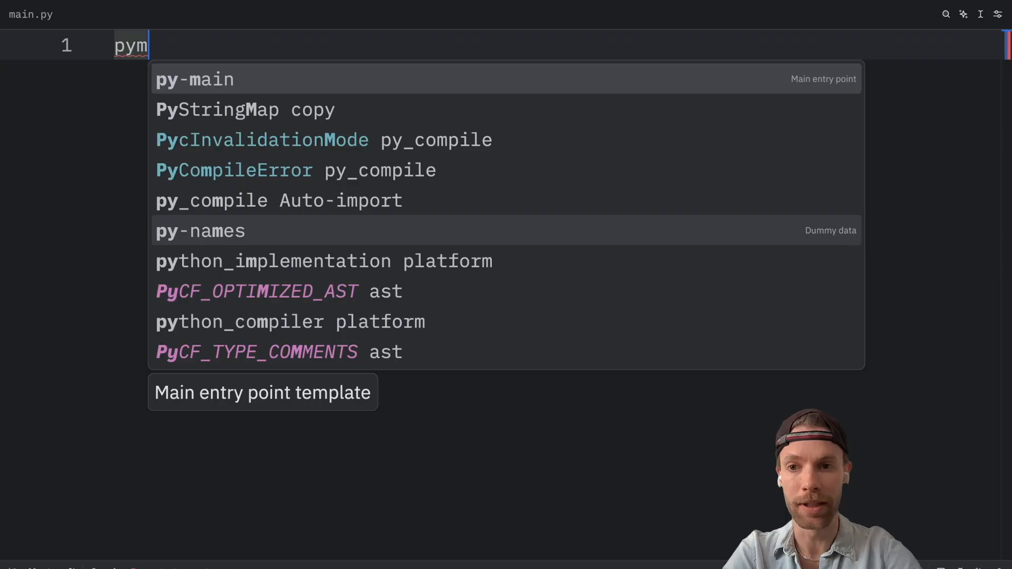
left_click(195, 79)
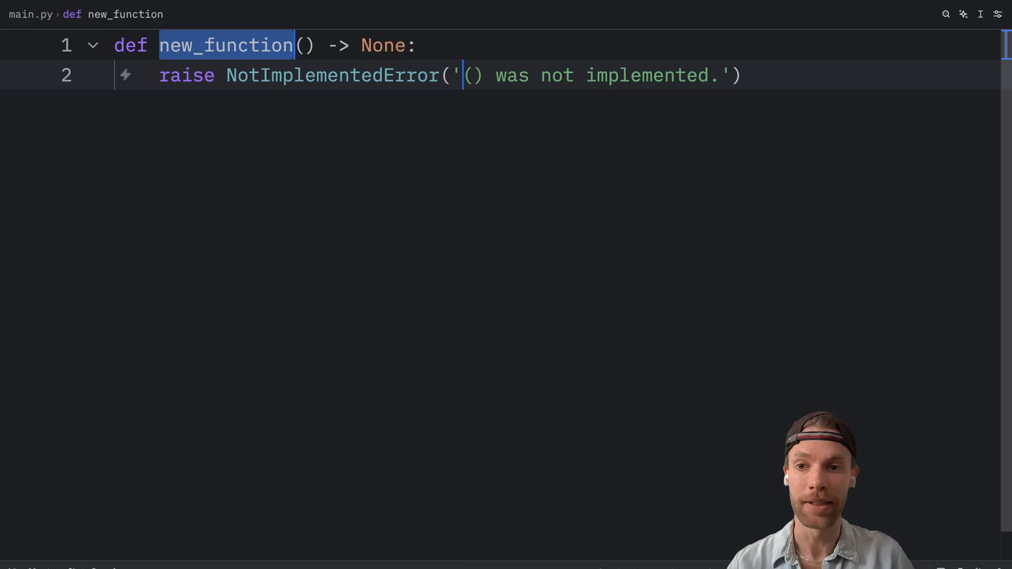
type("c")
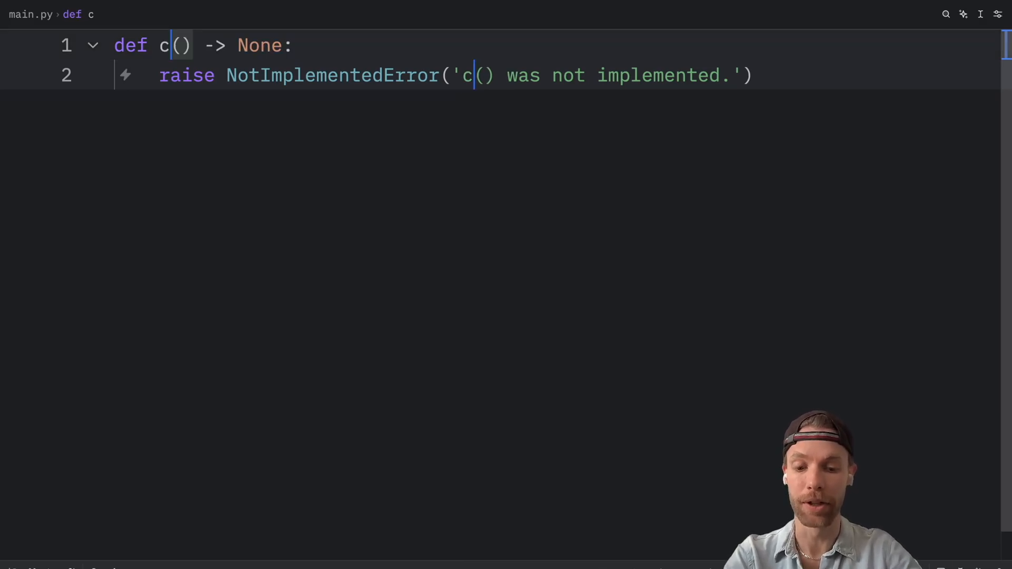
type("onnect")
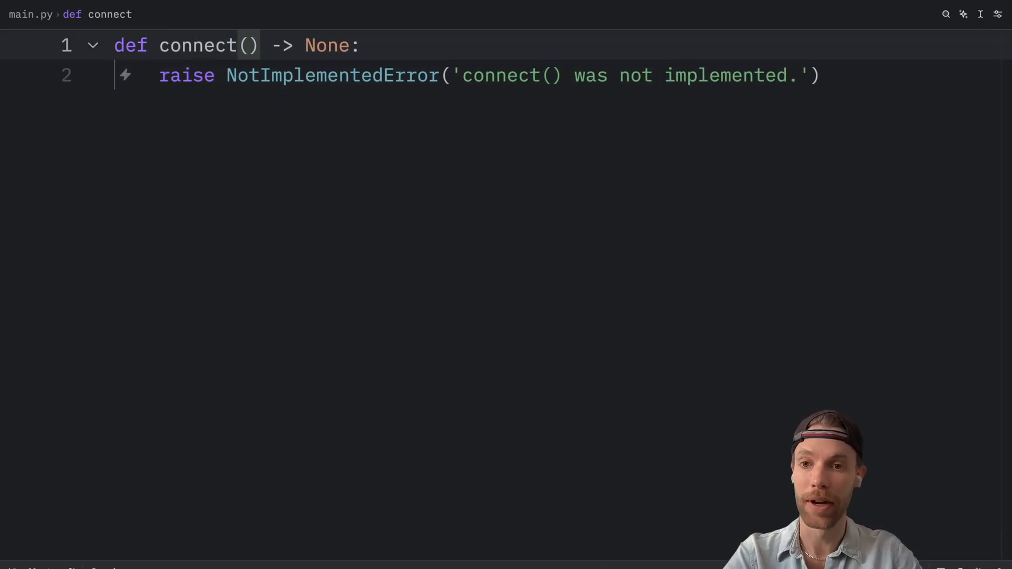
double_click(326, 45)
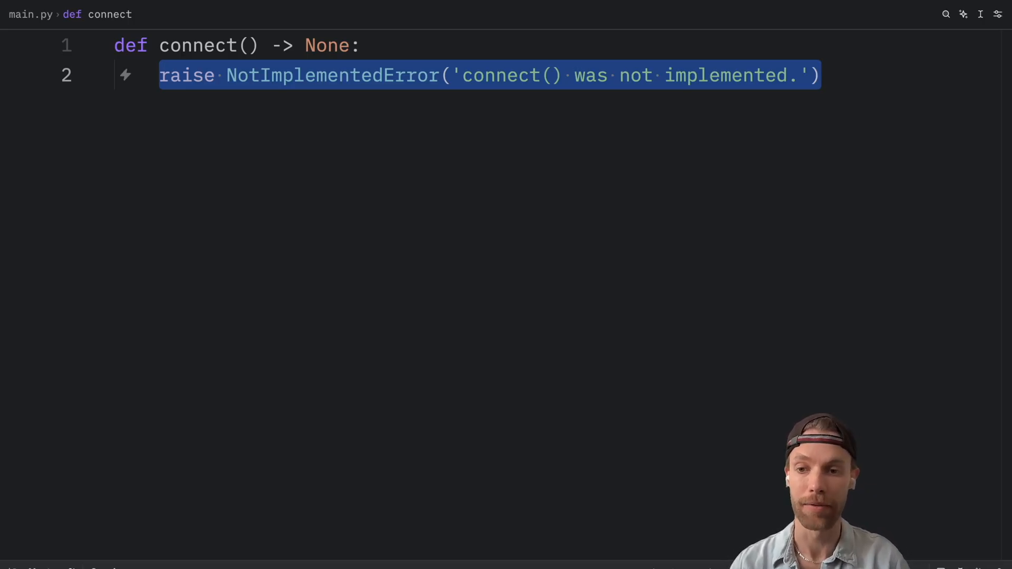
Step: Test the py-try snippet with int('ten') to print a ValueError, then select the code
type("try:")
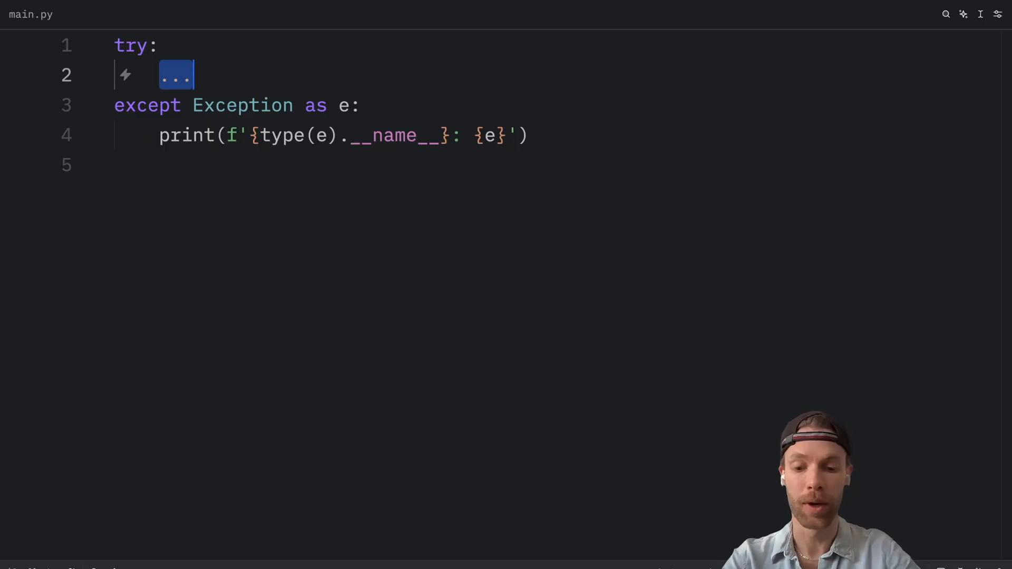
type("raise")
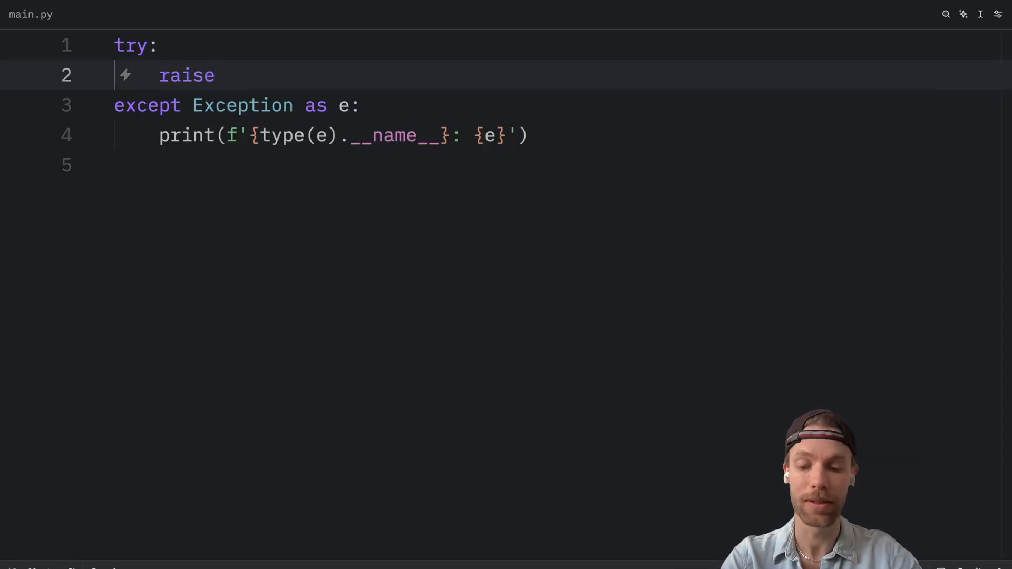
type("ValueError")
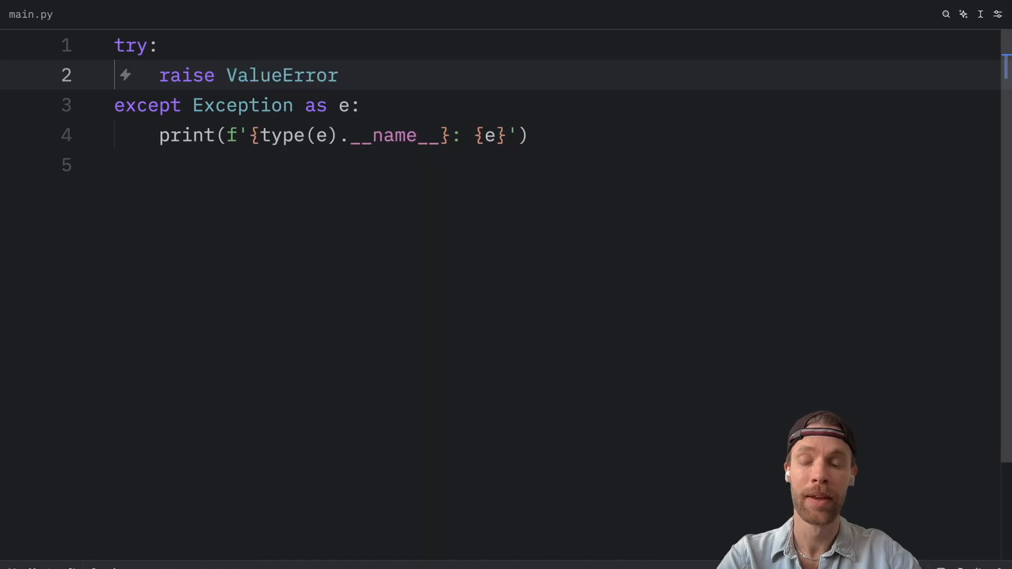
type("()")
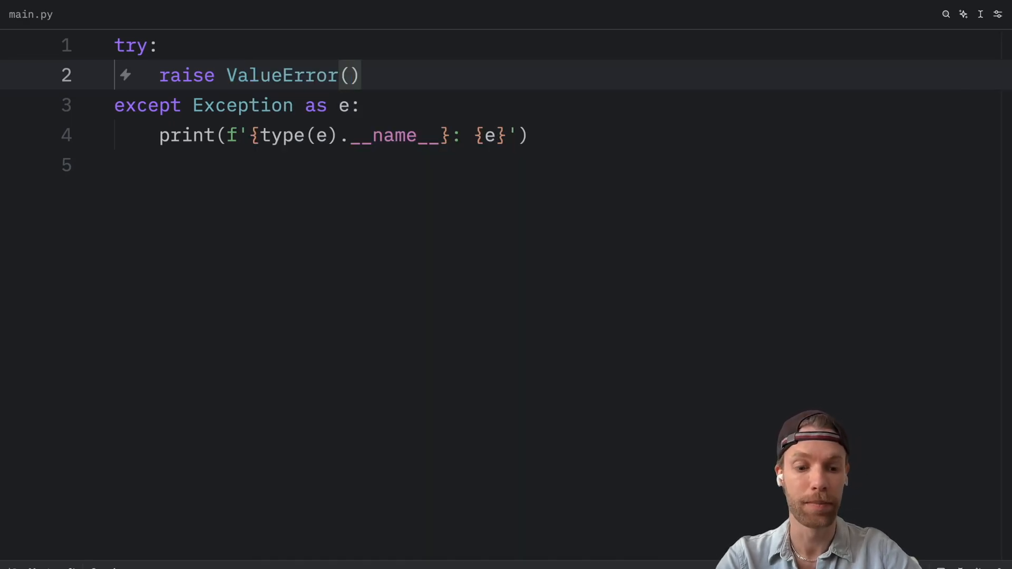
type("''")
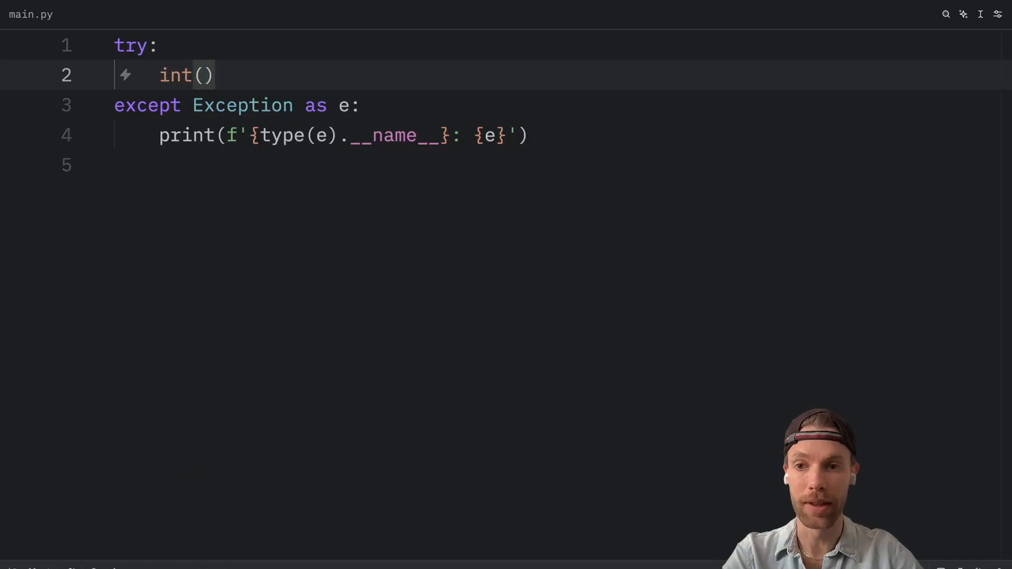
type("''")
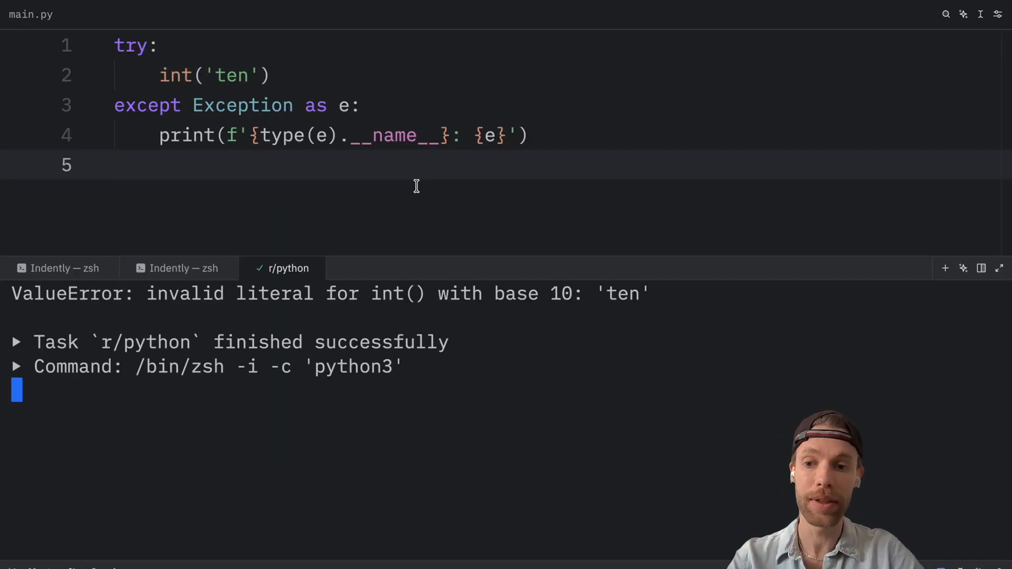
triple_click(322, 293)
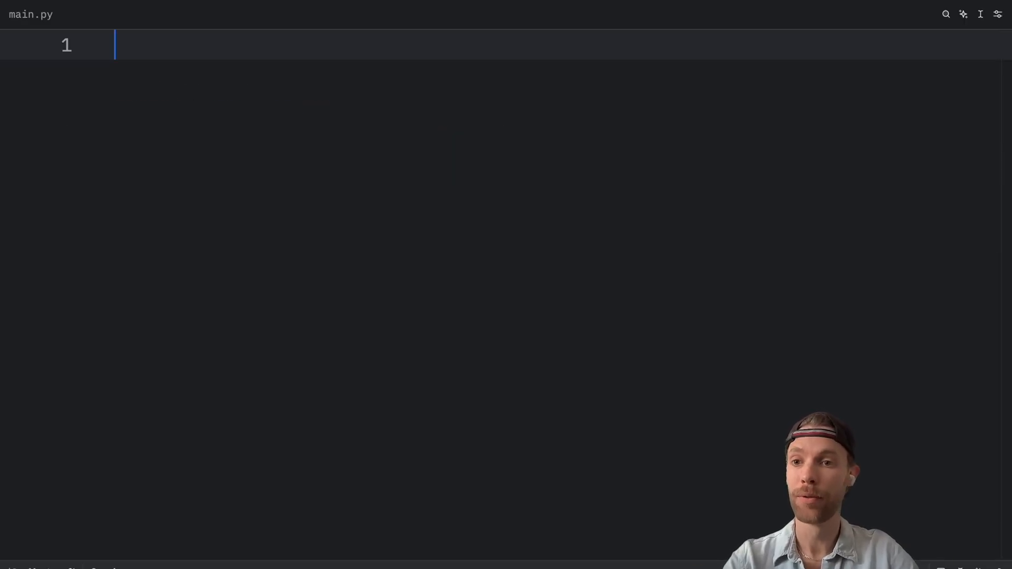
type("name")
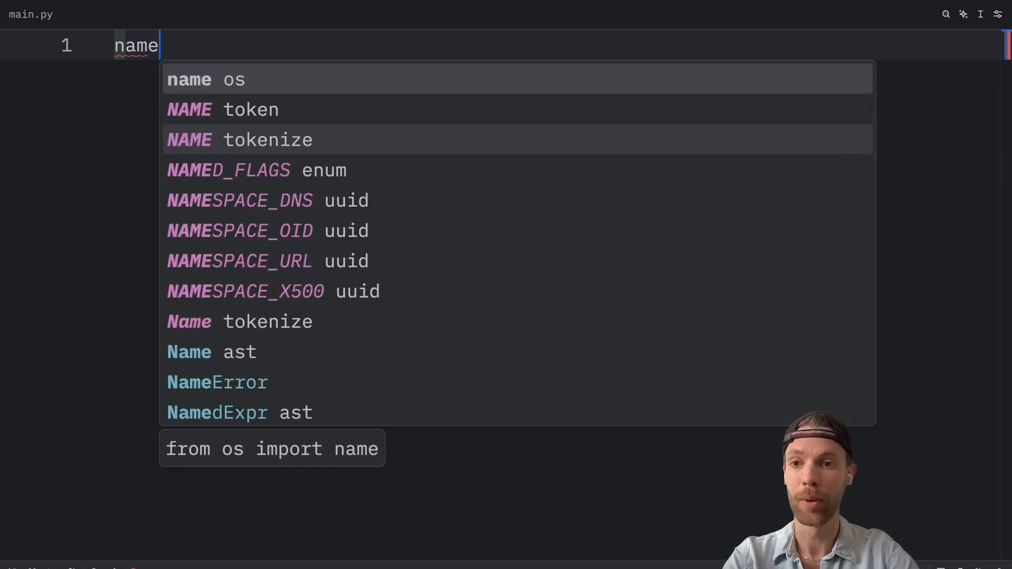
type("s: list")
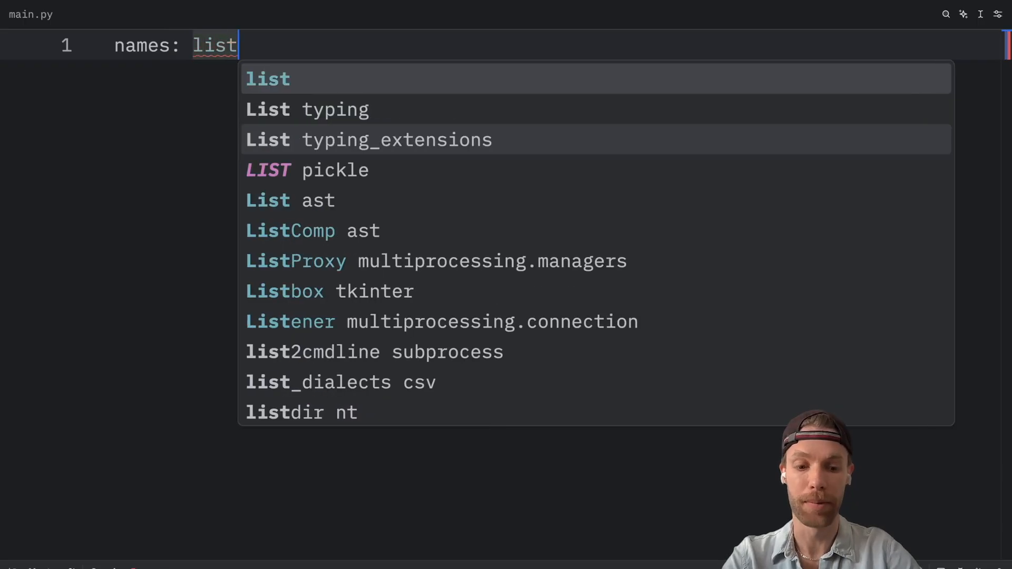
type("[str] =")
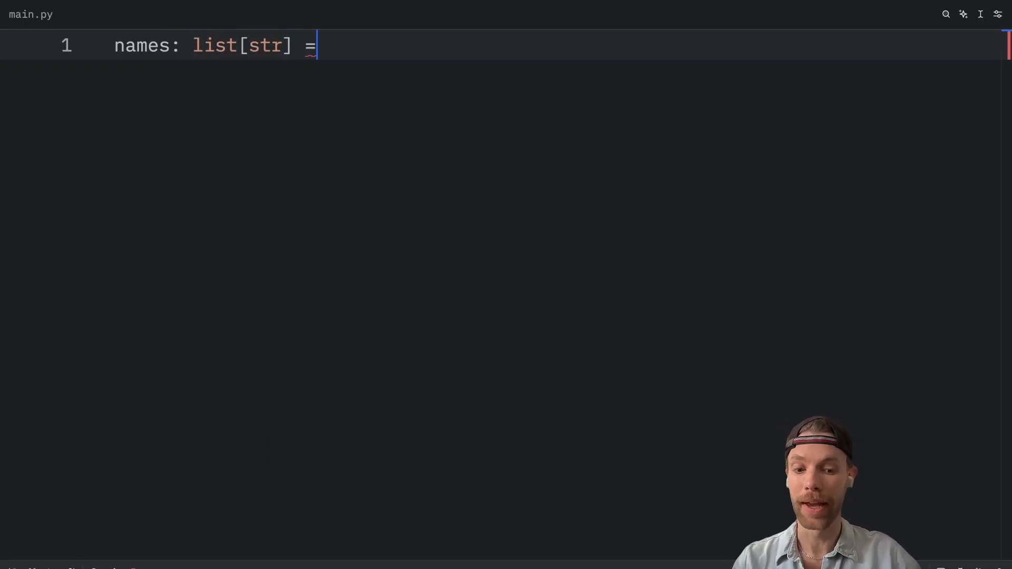
type("pyna")
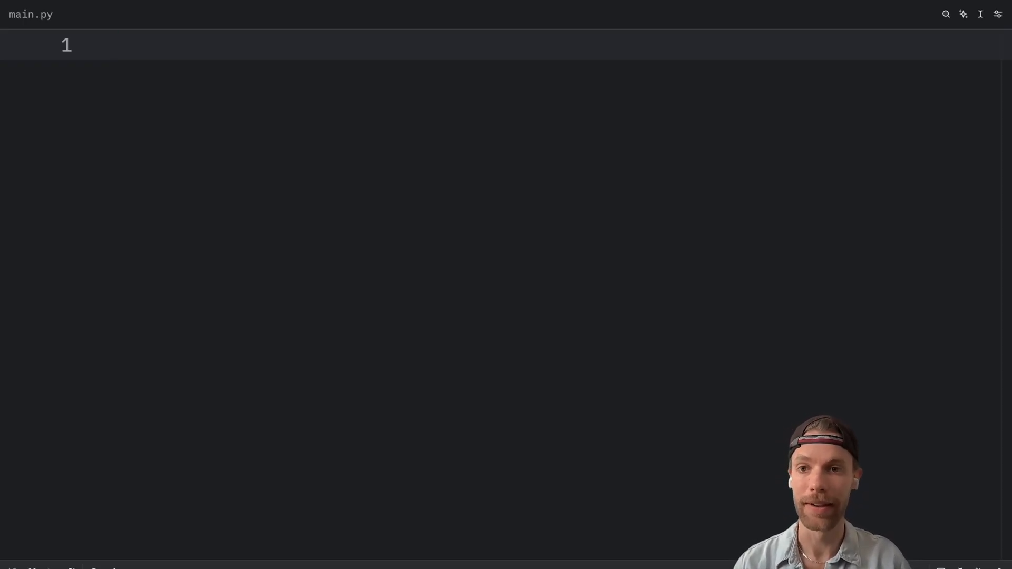
Step: Open python.json through the command palette's configure snippets command, choosing Python
left_click(116, 43)
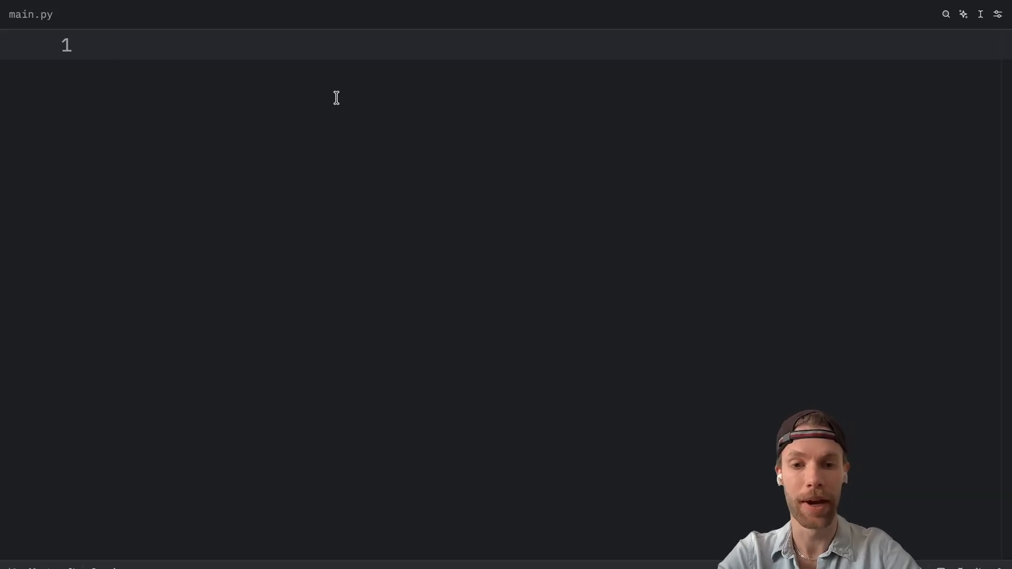
key("cmd+shift+p")
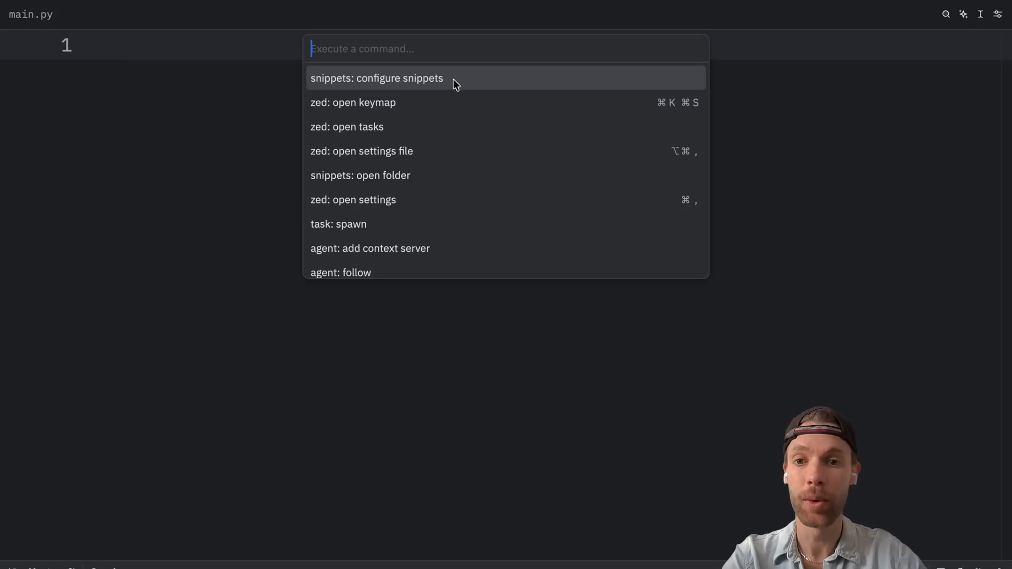
type("snippets")
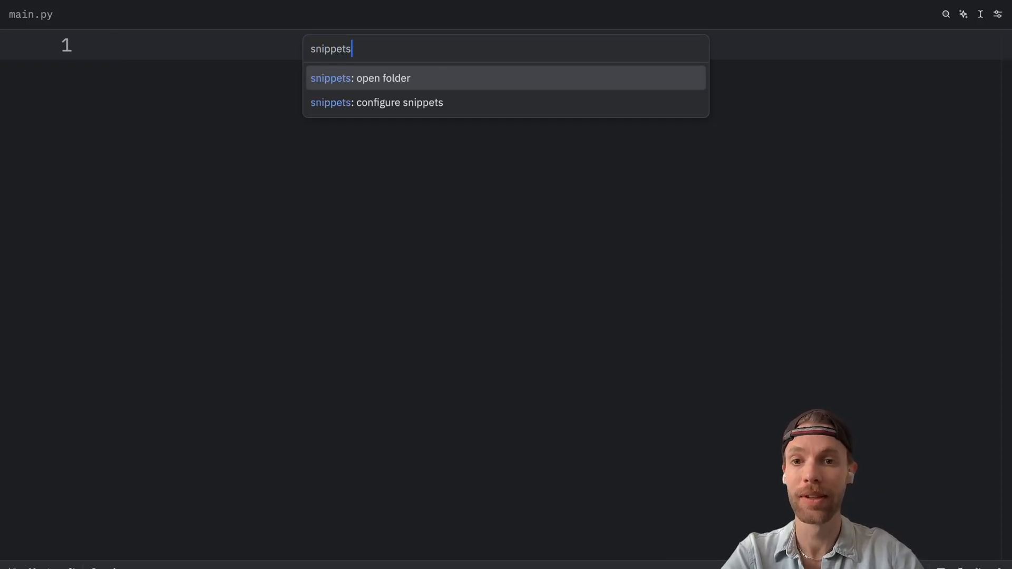
left_click(399, 101)
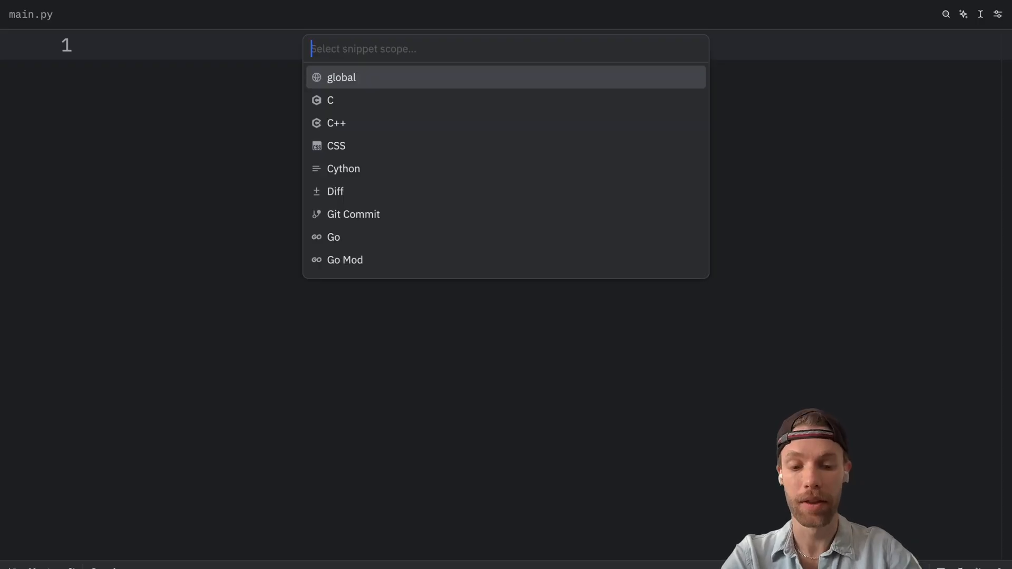
type("python")
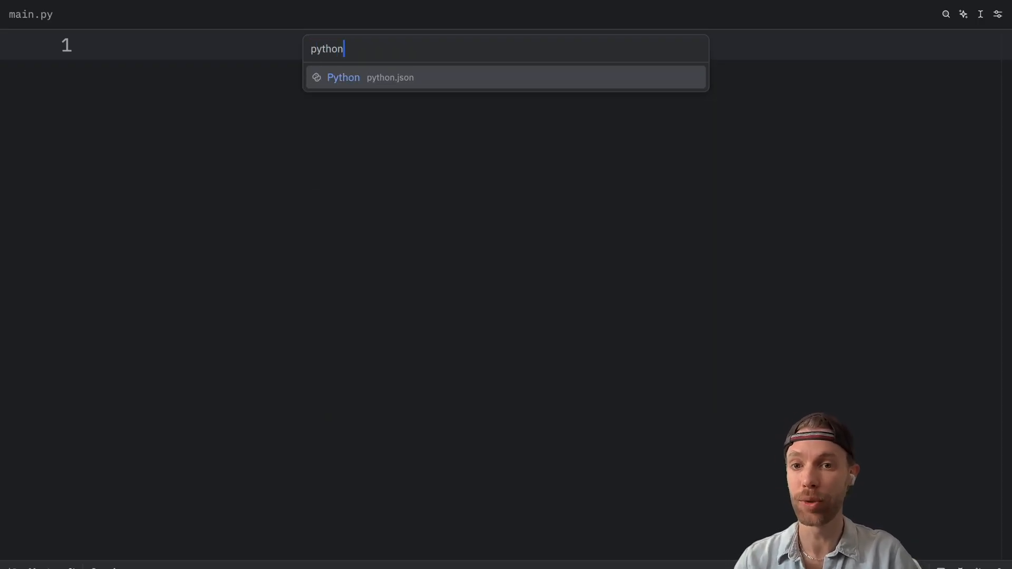
left_click(372, 78)
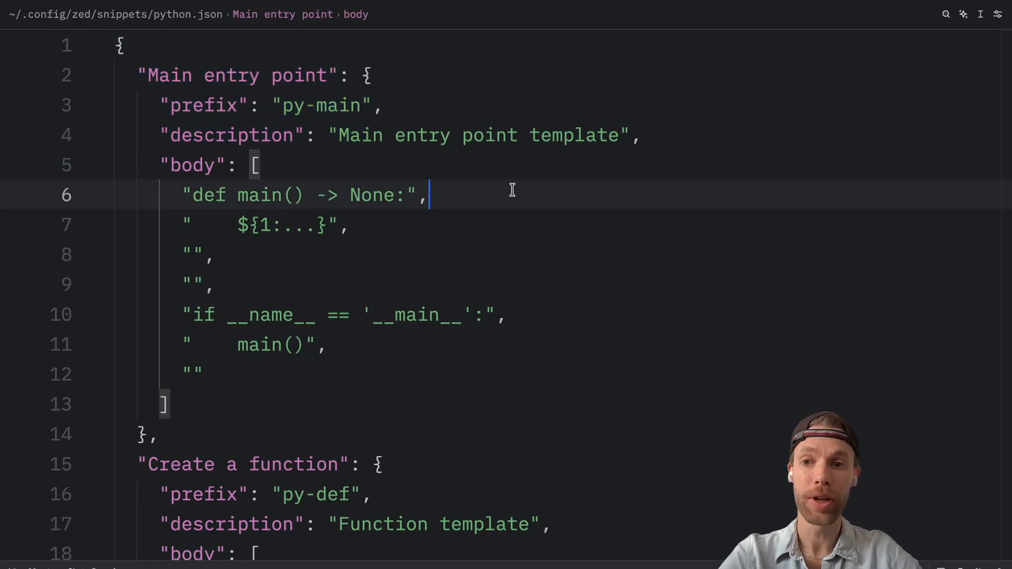
Step: Select all of python.json and delete the Main entry point and Create a function snippets
key("ctrl+a")
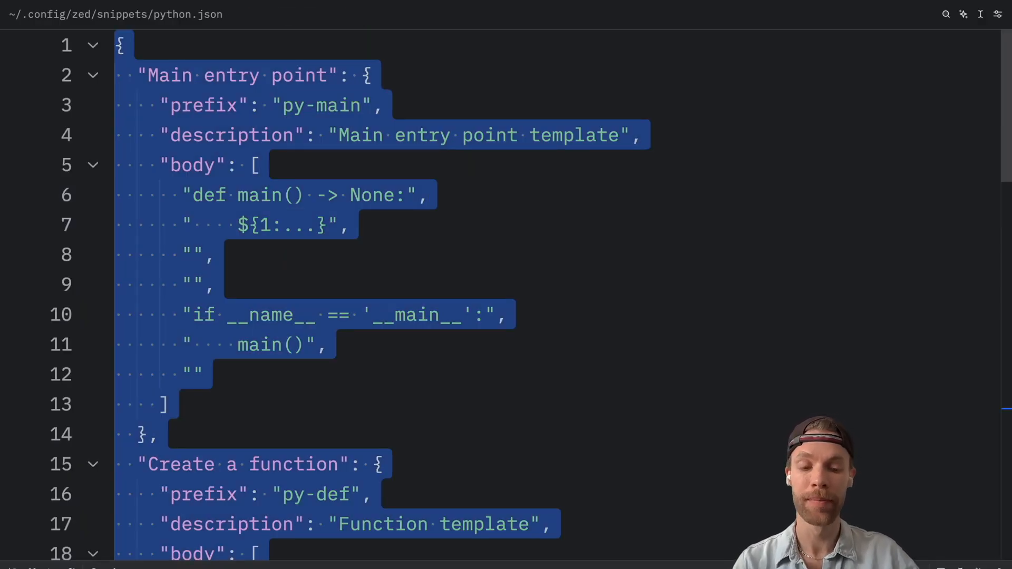
key("Delete")
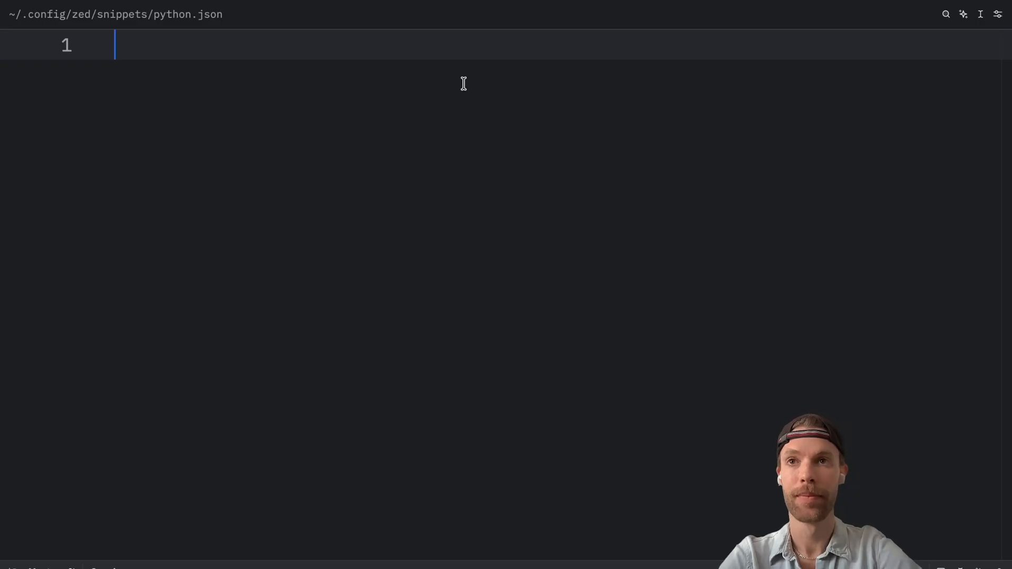
Step: Type a "Main entry point" entry with prefix py-main and description 'Main entry point template'
type("{")
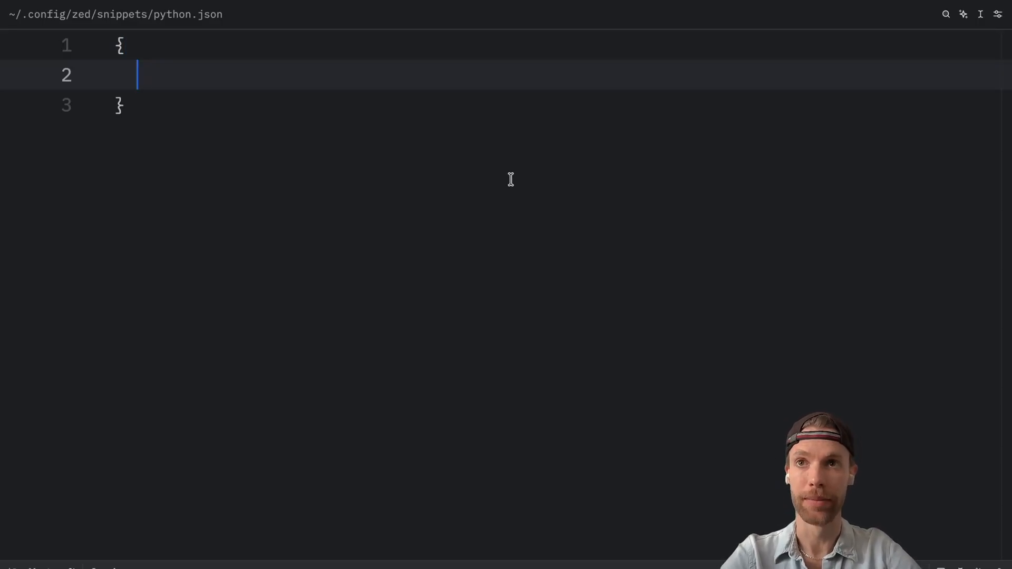
type("\"M")
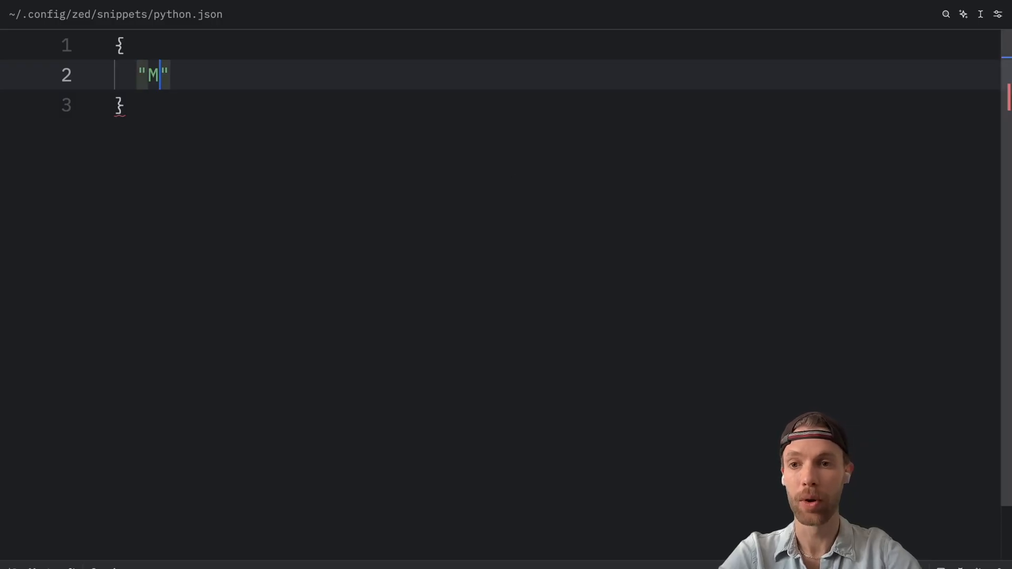
type("ain entry point")
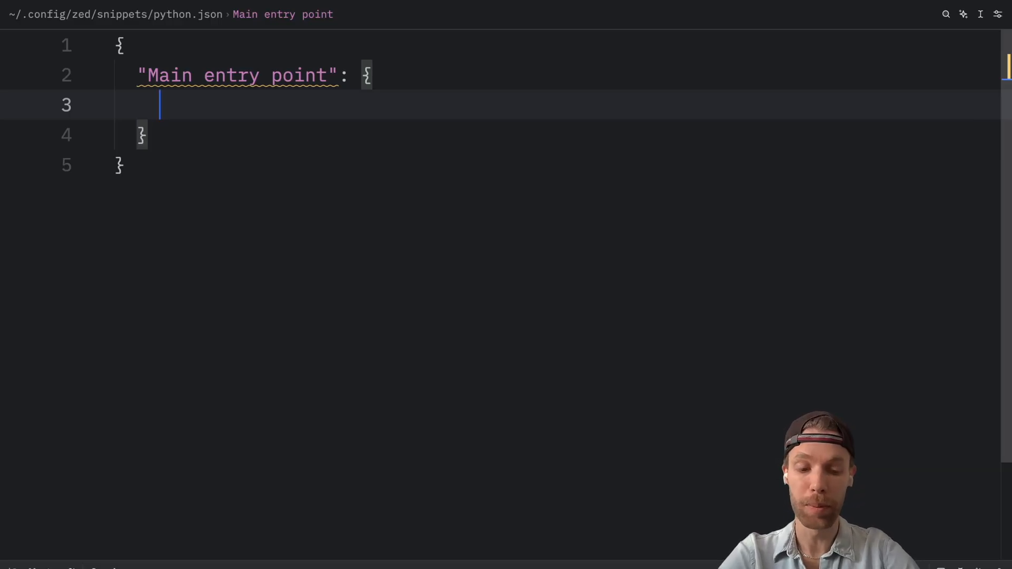
type("\"prefix\": \"py-main\",")
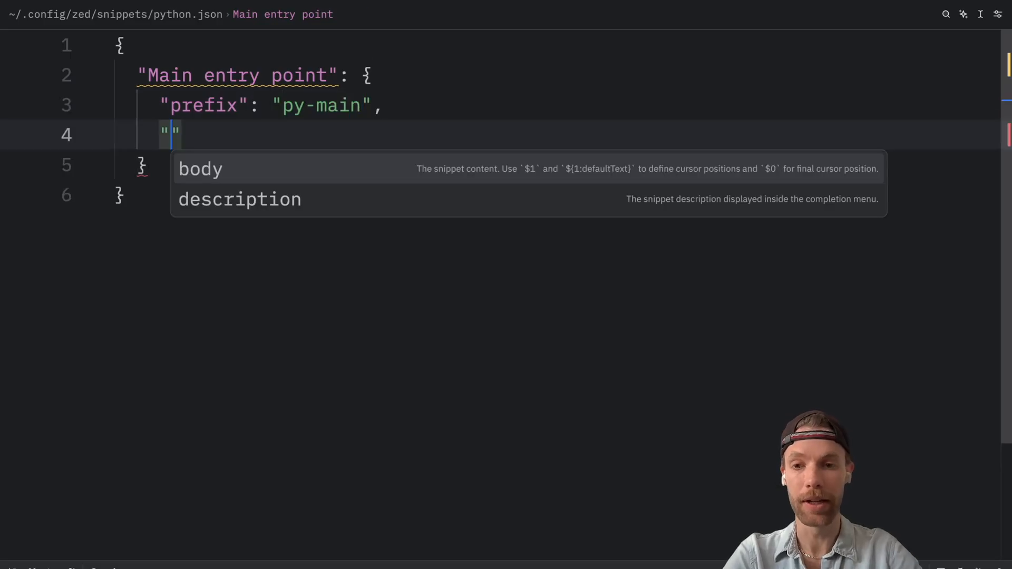
type("description")
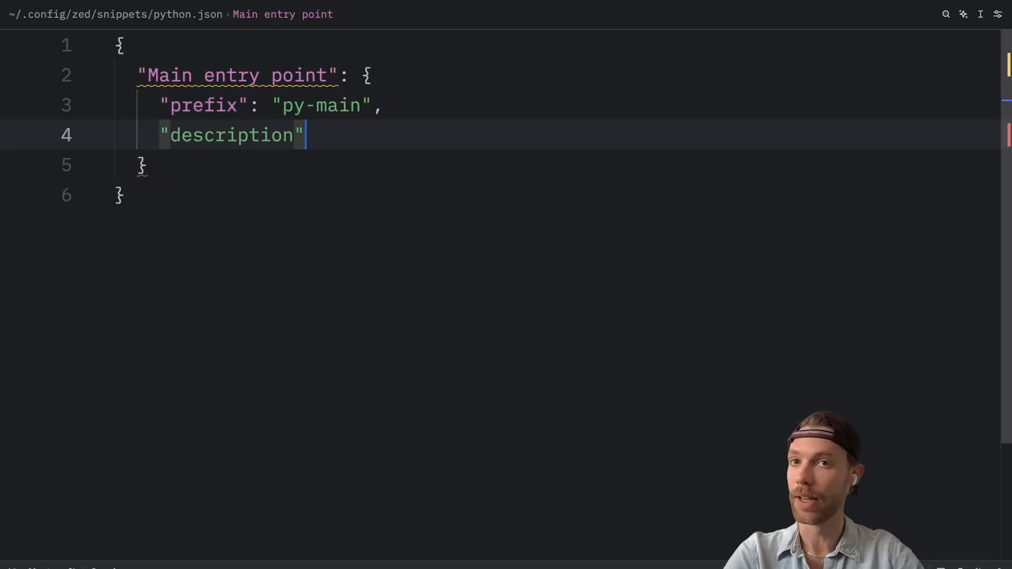
type(": \"Ma\"")
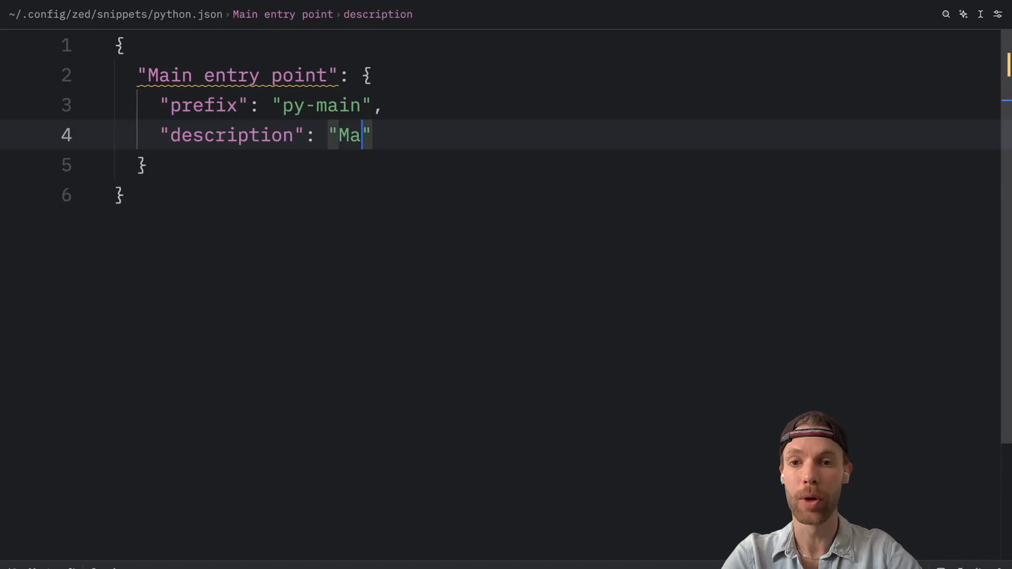
type("in entry point template")
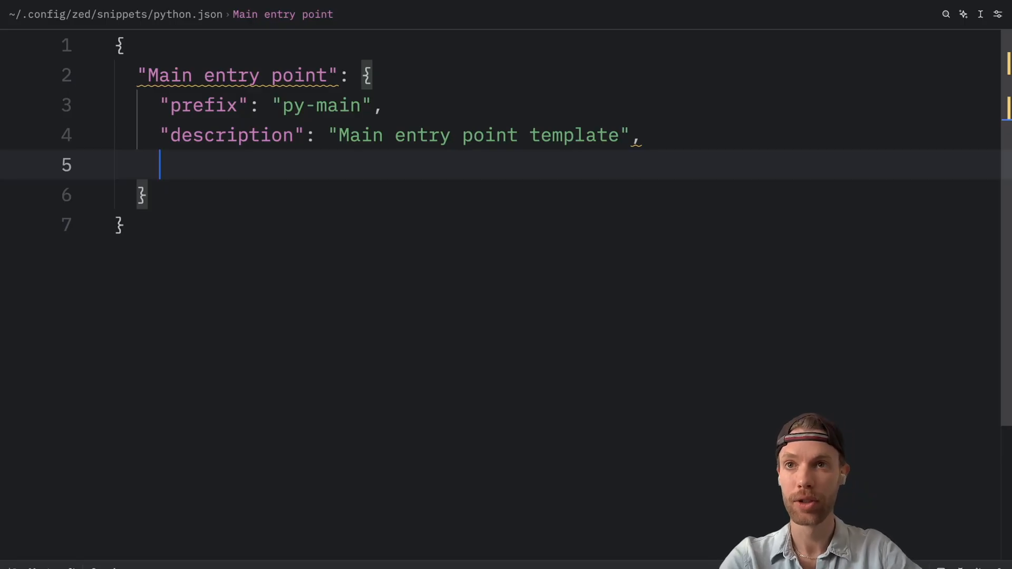
Step: Fill the body with "def main() -> None:", "${1:...}", and an if __name__ guard calling main()
type("\"body\": [")
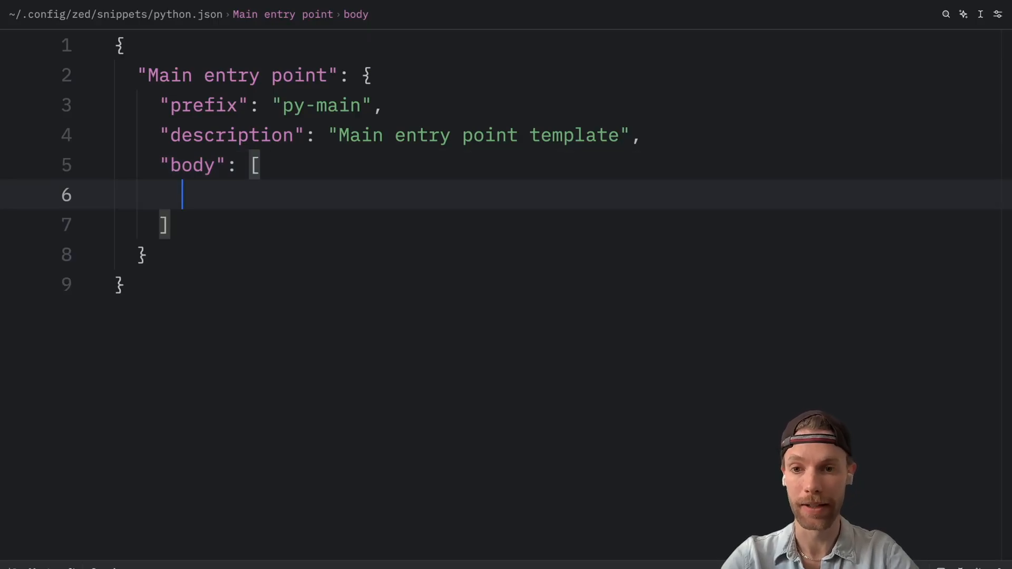
type("\"def main\"")
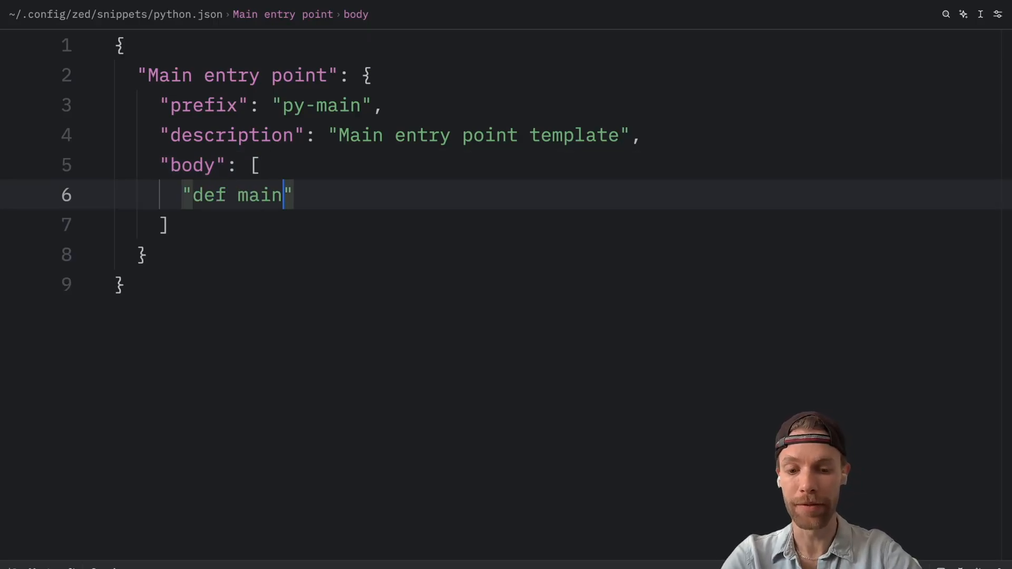
type("() -> None:\",")
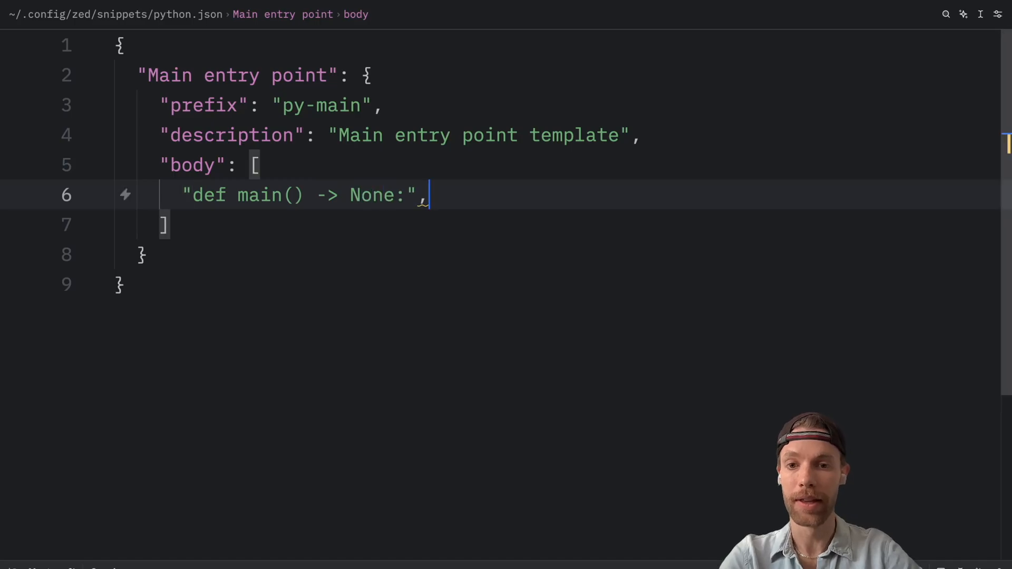
key("enter")
type("\"    ")
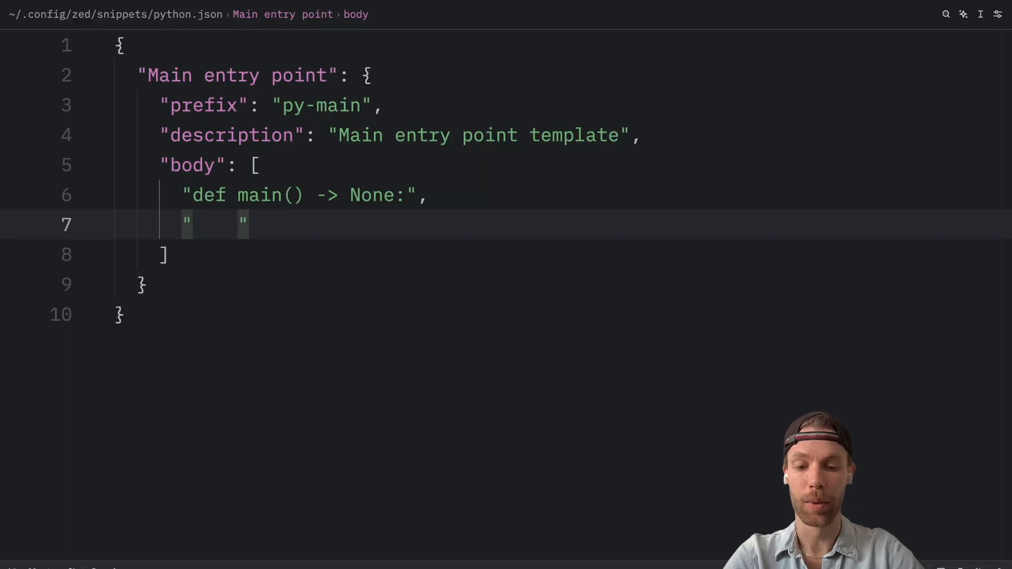
type("${}")
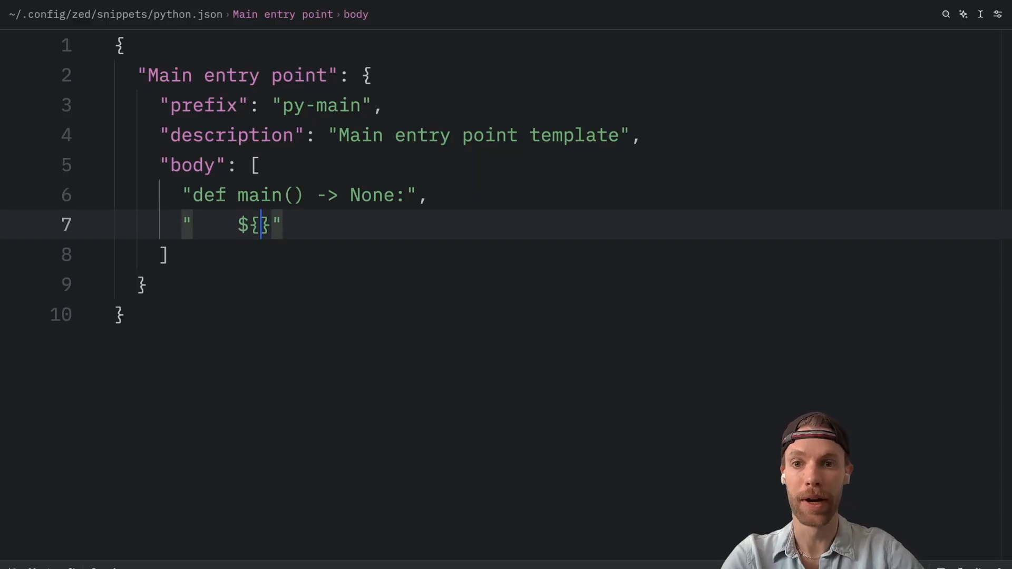
type("1:...")
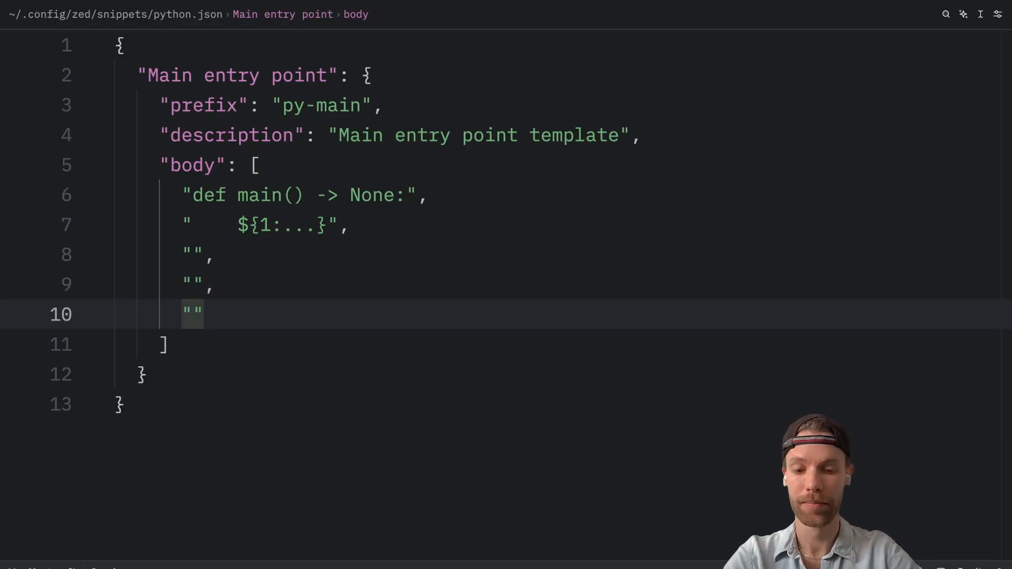
type("if __name__ == '__main__':")
type("\"    ")
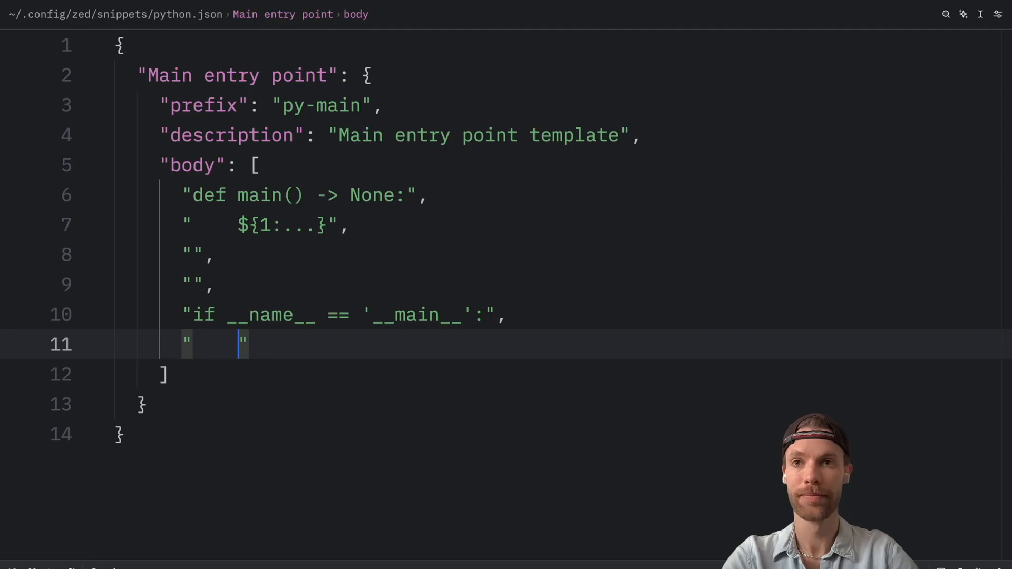
type("main()")
type("\"\"")
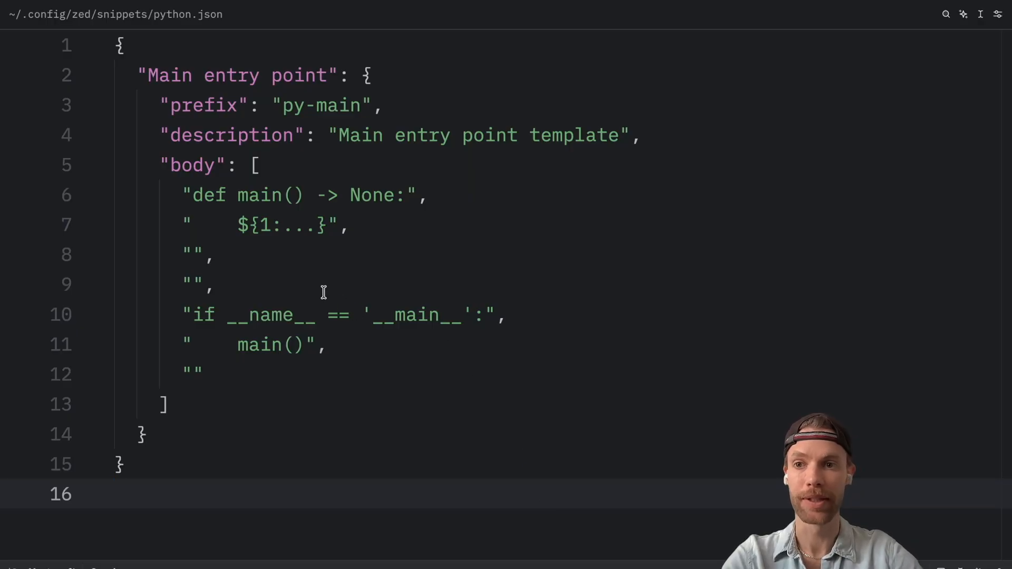
Step: Expand py-main in main.py and replace the placeholder with a print('Hello, world') call
left_click(352, 315)
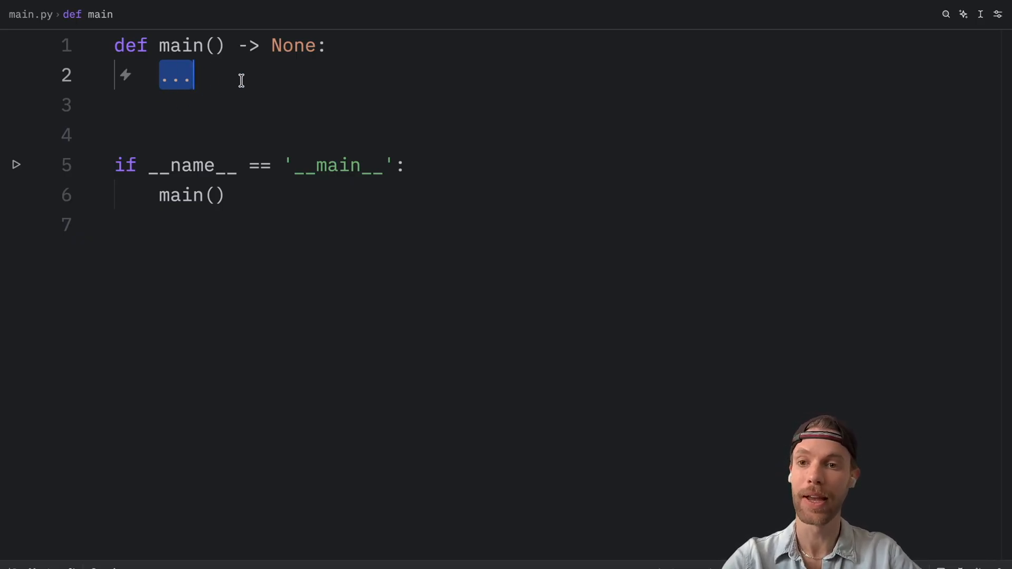
type("pin")
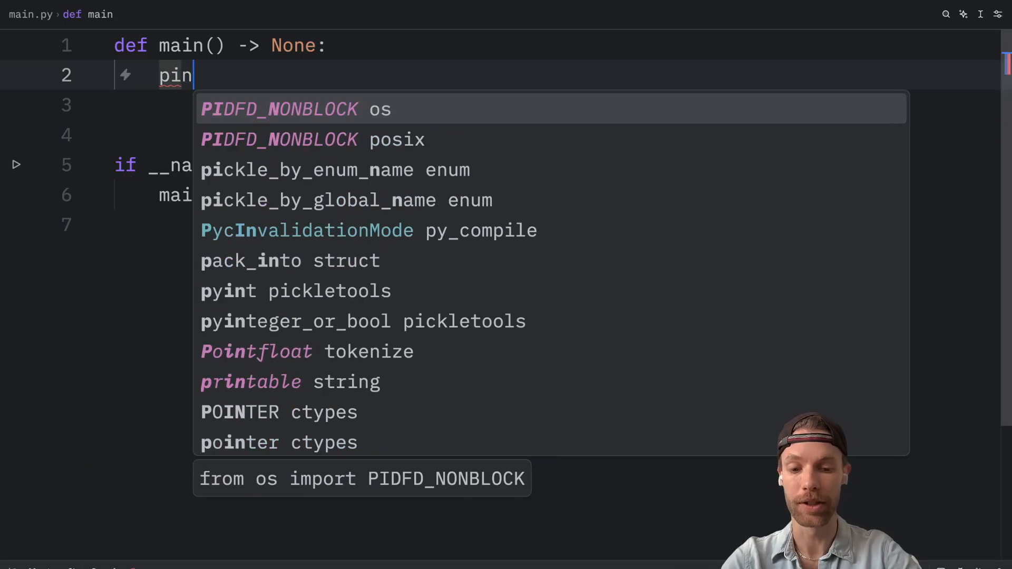
type("t")
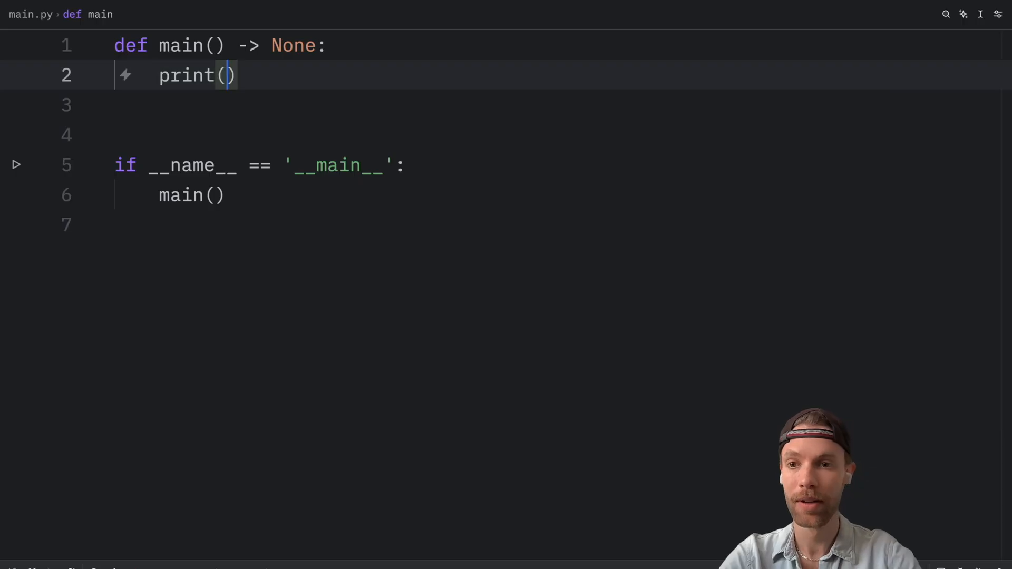
type("'Hellom, w'")
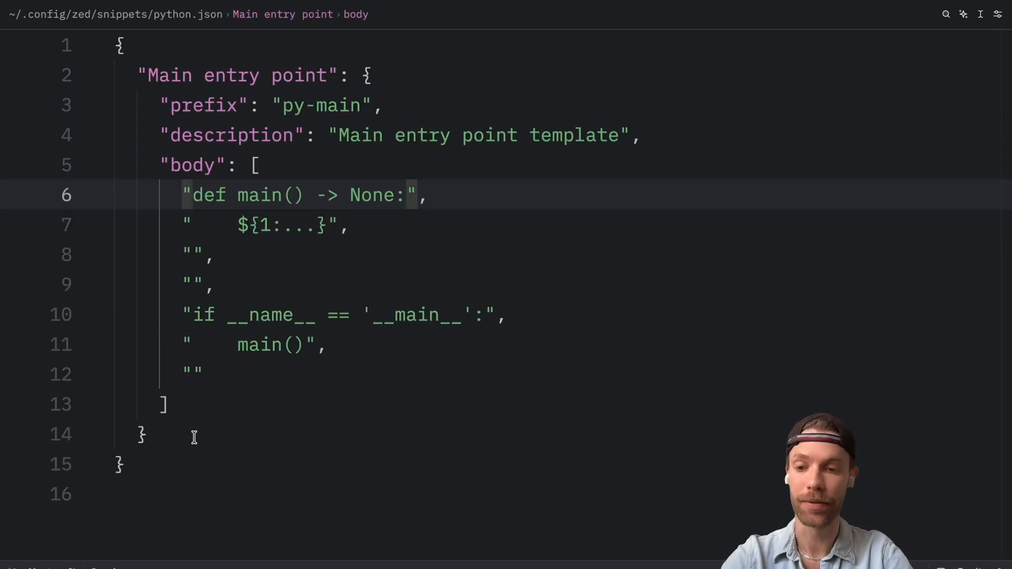
Step: Add a "Create a function" snippet with prefix py-def, description 'Function template', empty body
type("#")
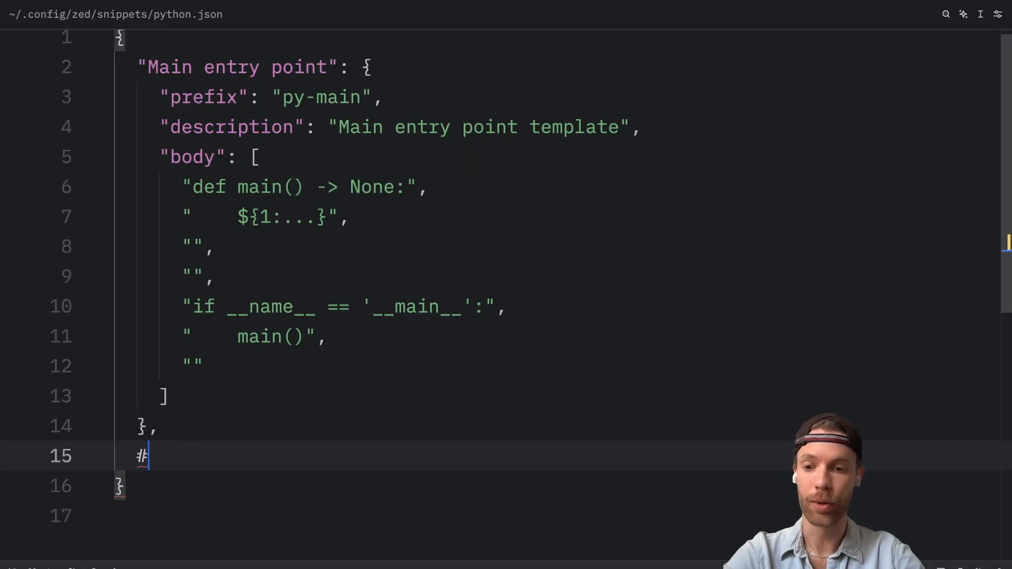
type("\"Creat\"")
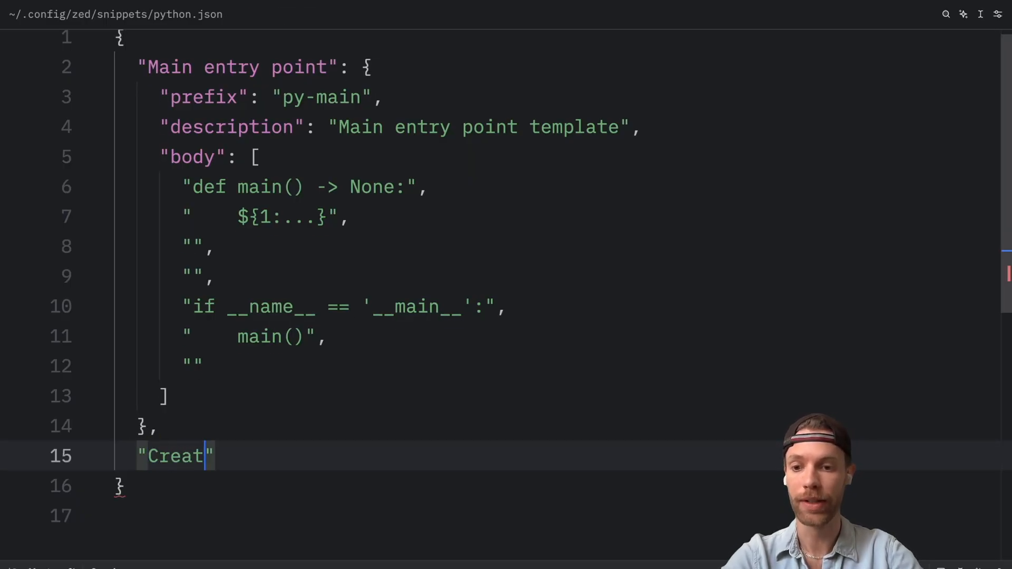
type("e a function")
type("\"p")
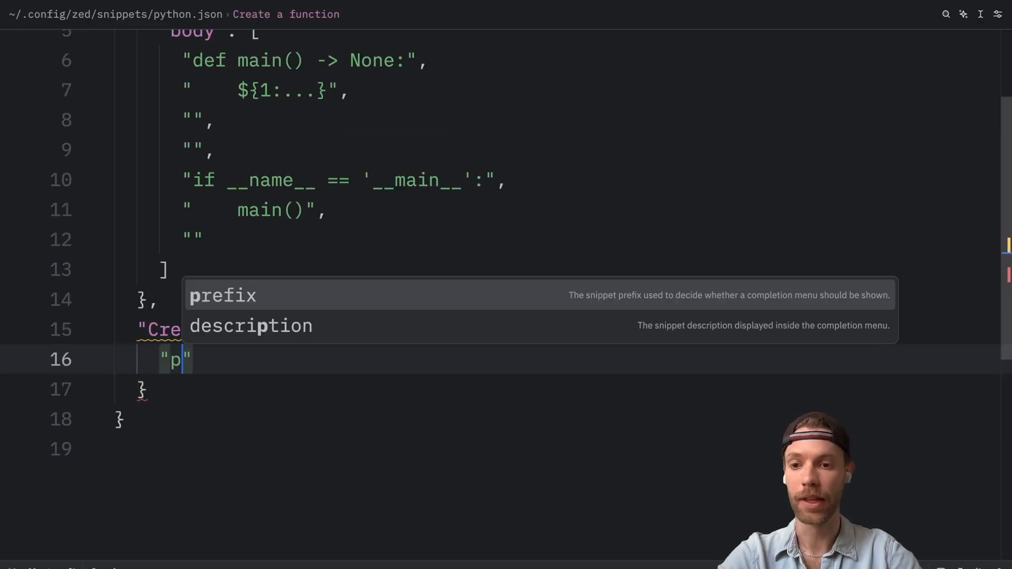
type("unction\": {")
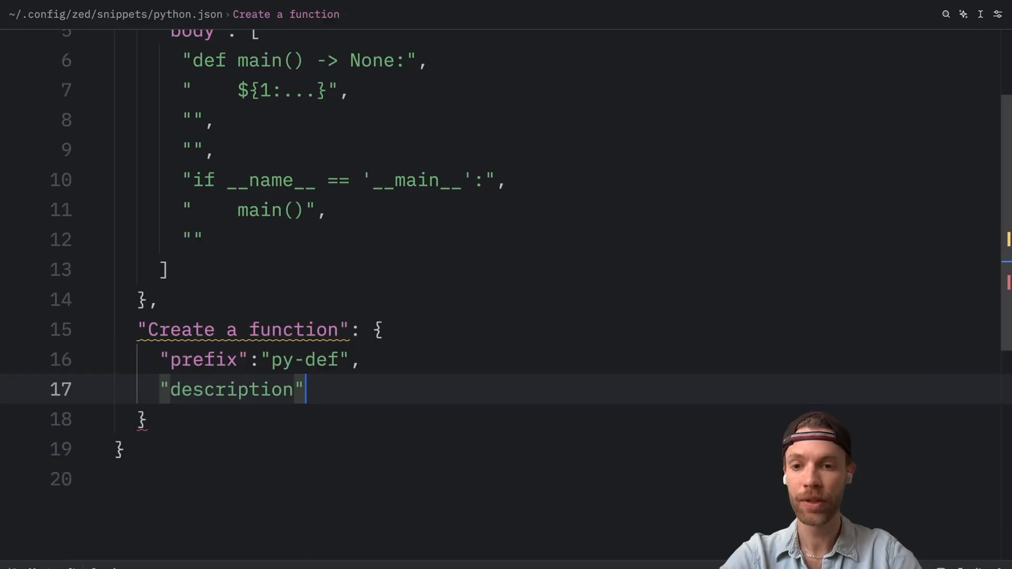
type(": \"Func\"")
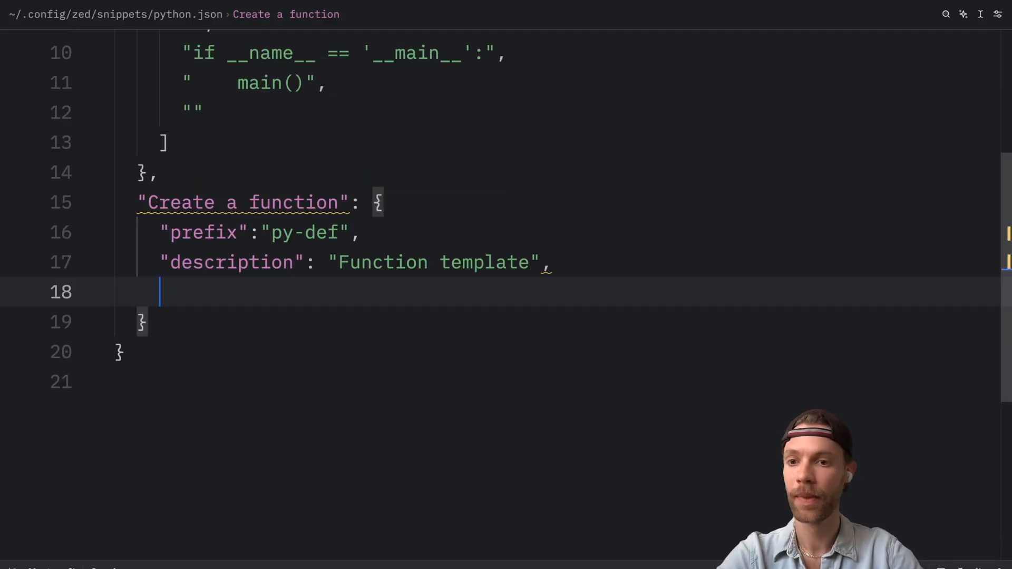
type("\"body\": [")
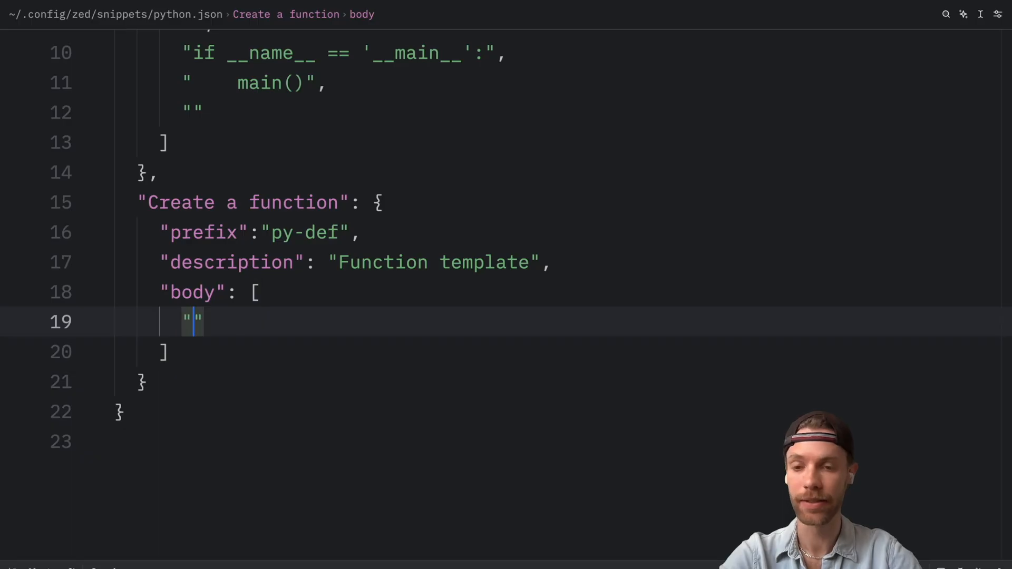
Step: Type the body line "def ${1:new_function}($2) -> ${3:None}:" in the py-def snippet
type("def")
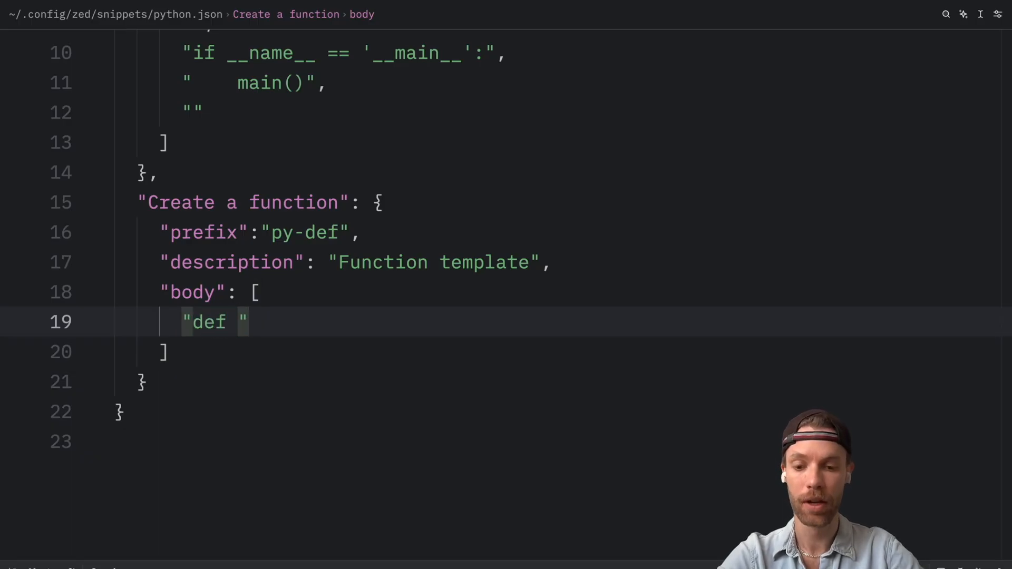
type("${}")
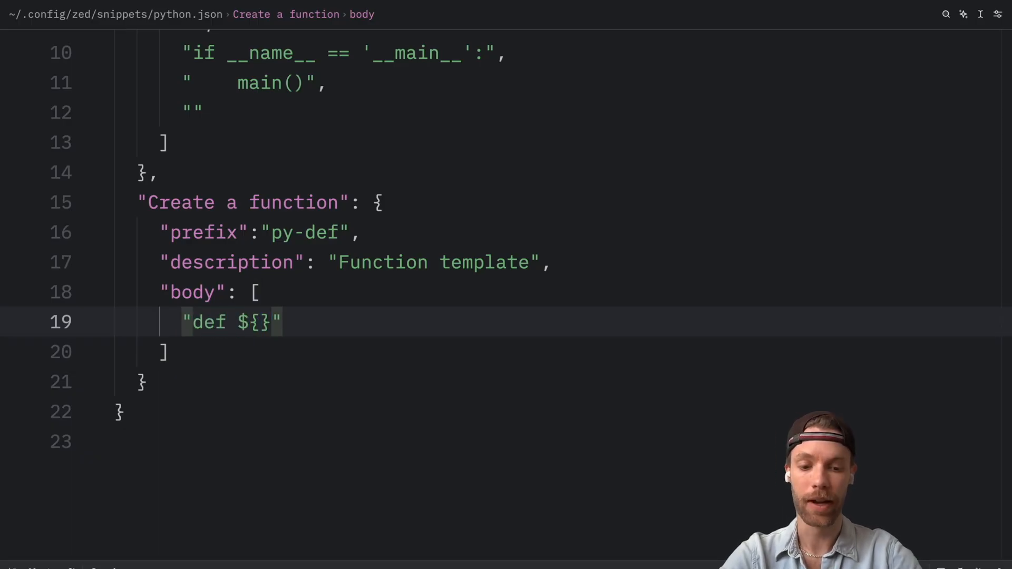
type("1:")
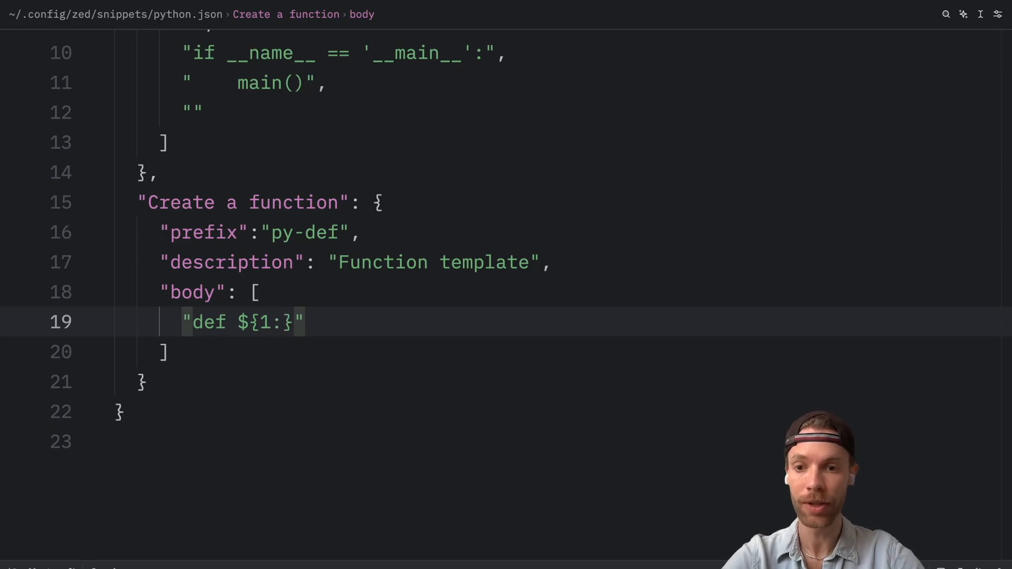
type("new_fu")
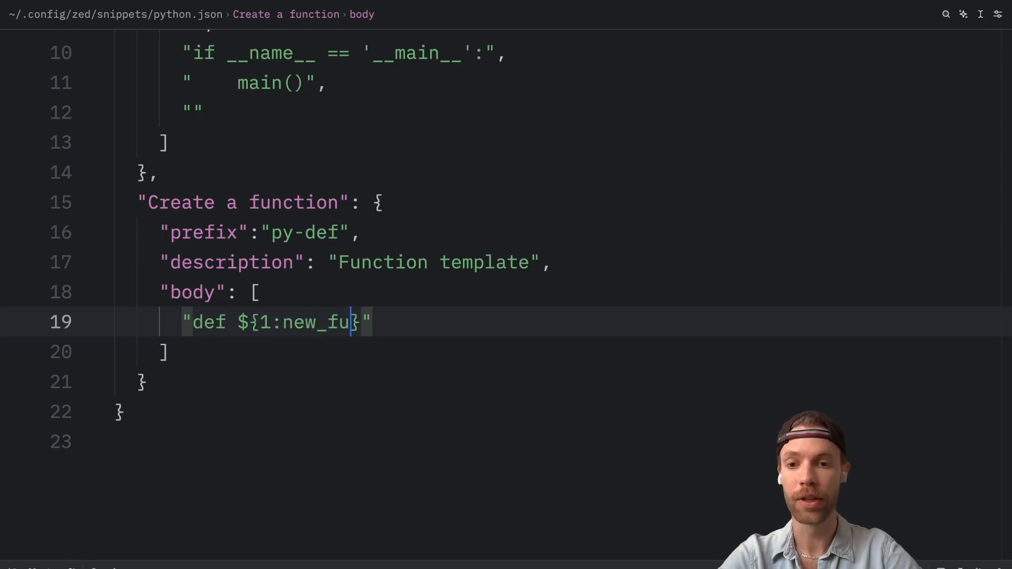
type("nction}()")
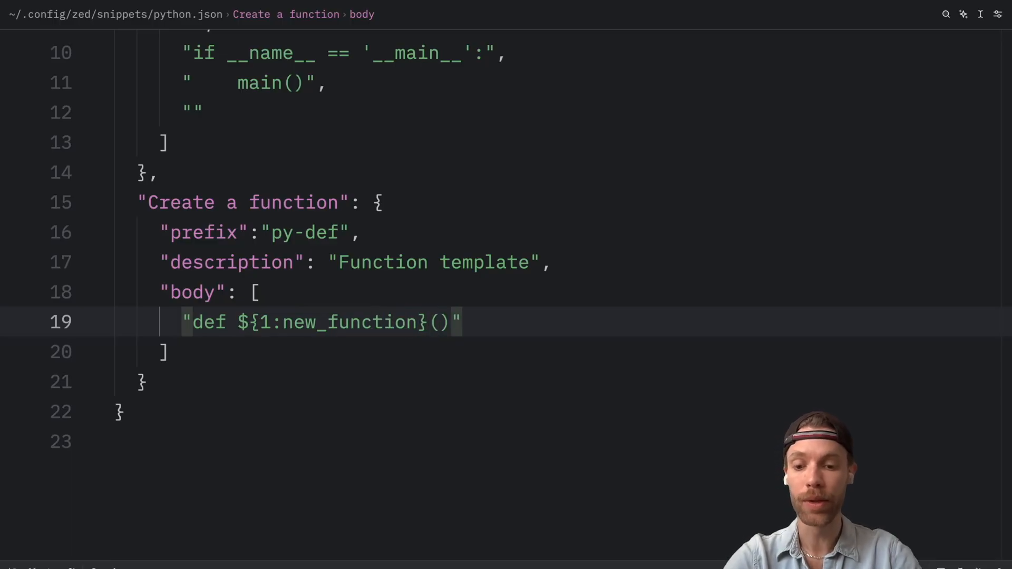
type("$")
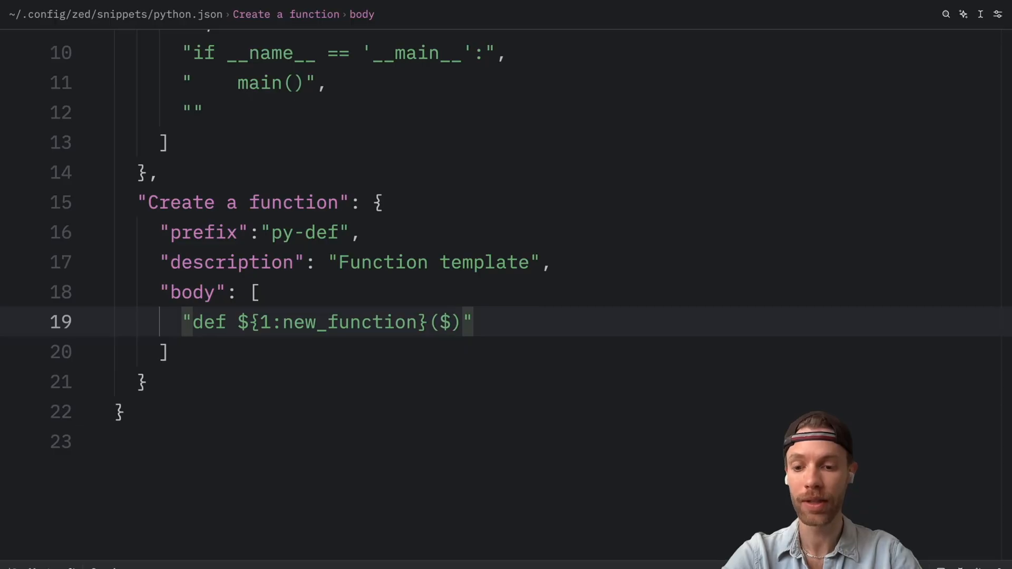
type("$2")
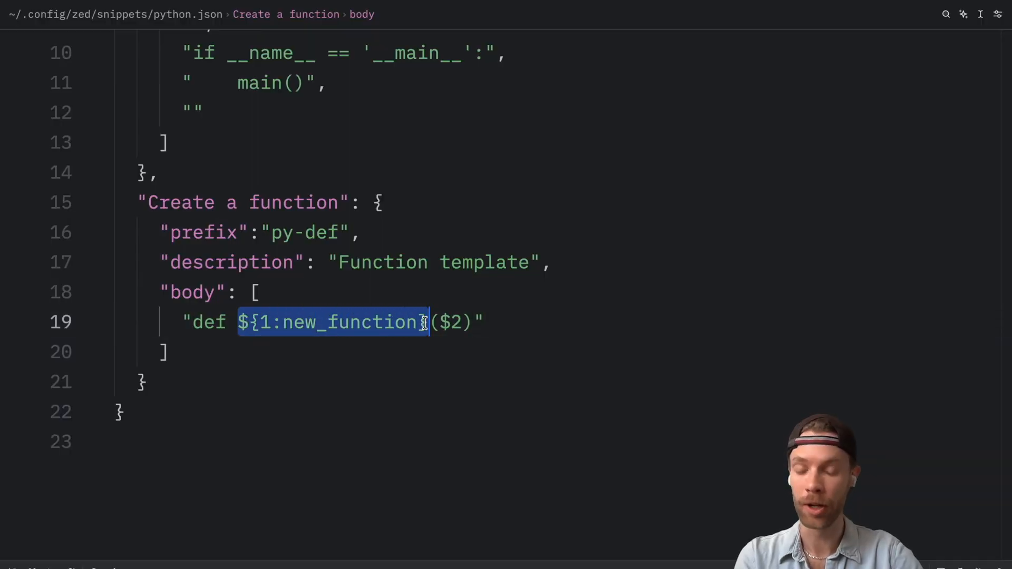
mouse_move(699, 438)
type(" -> ")
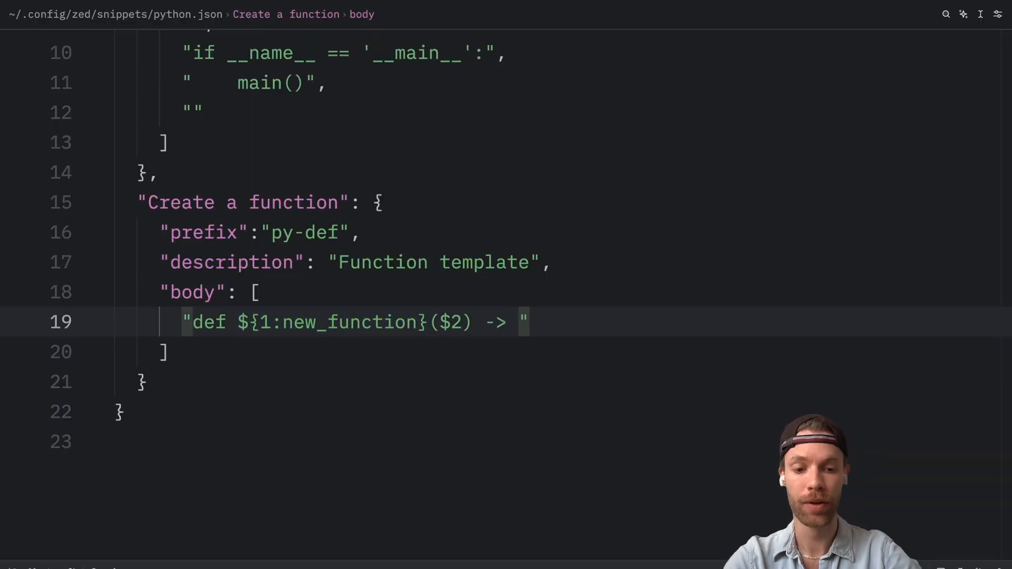
type("${3:None}:")
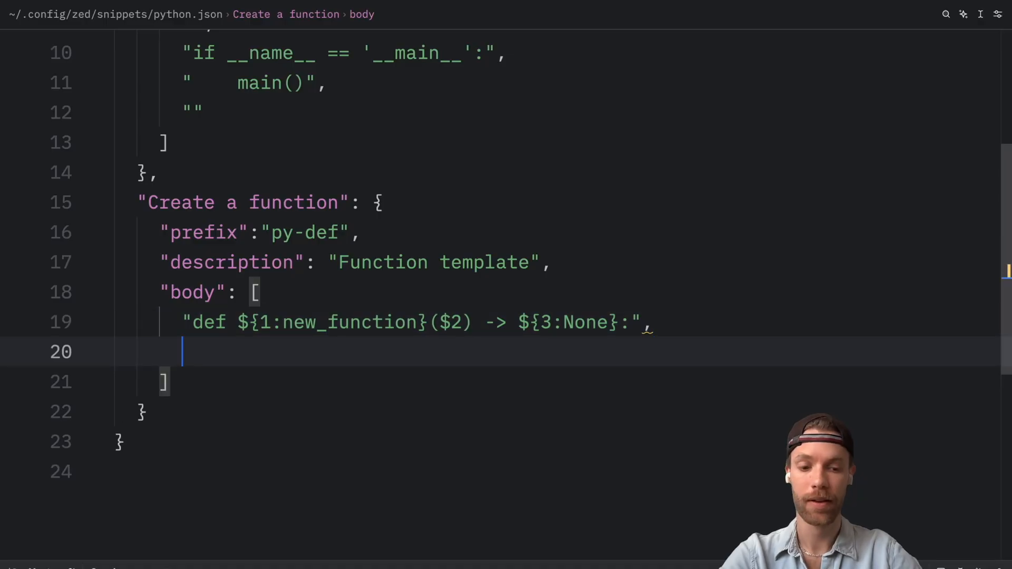
type("\"\"")
type("def")
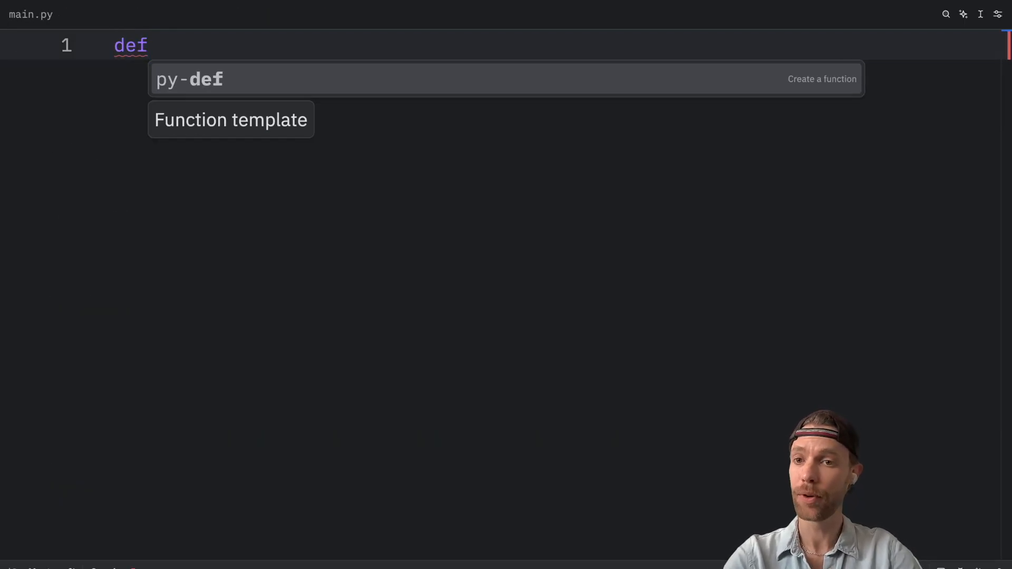
mouse_move(494, 171)
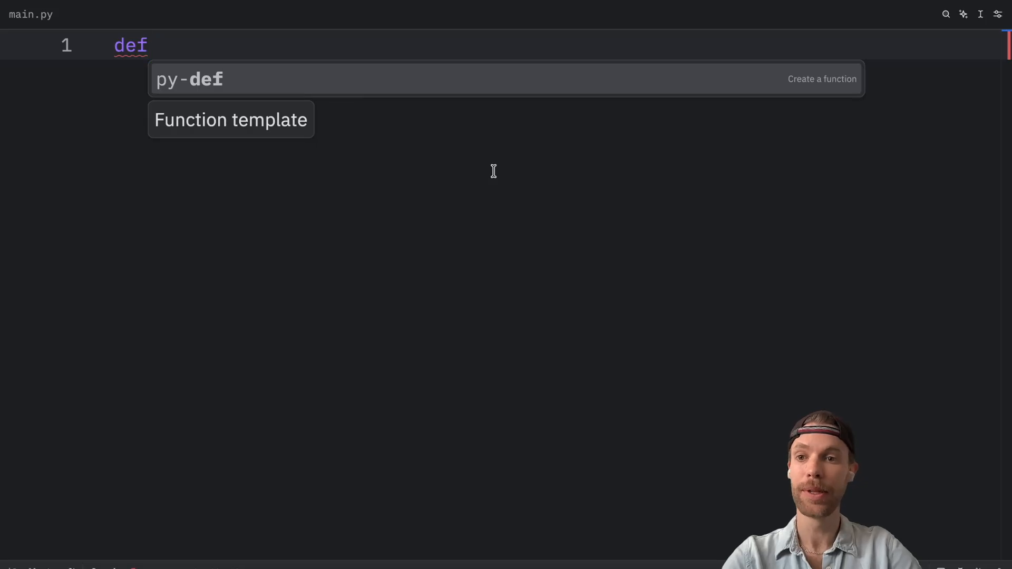
mouse_move(609, 141)
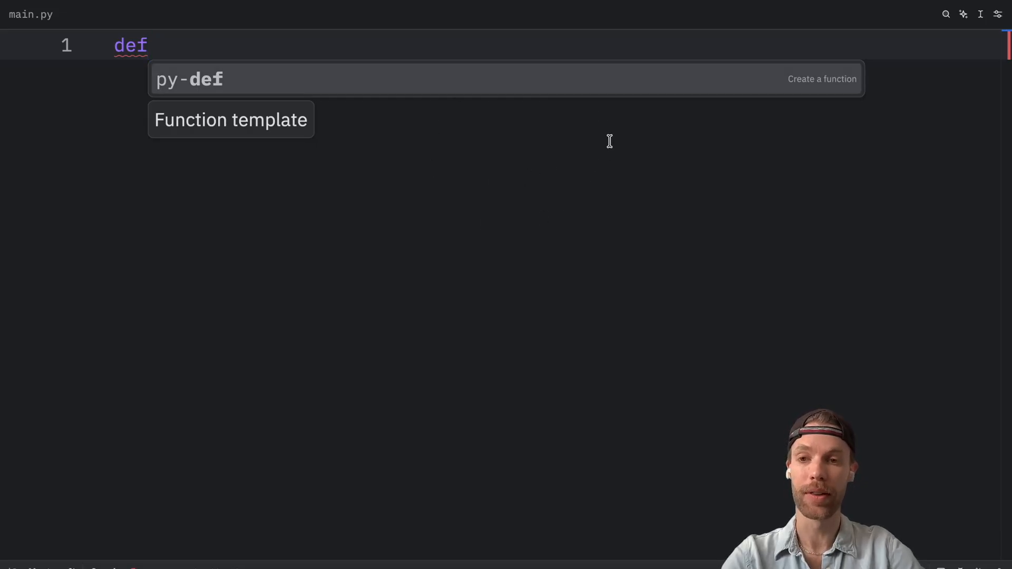
mouse_move(402, 80)
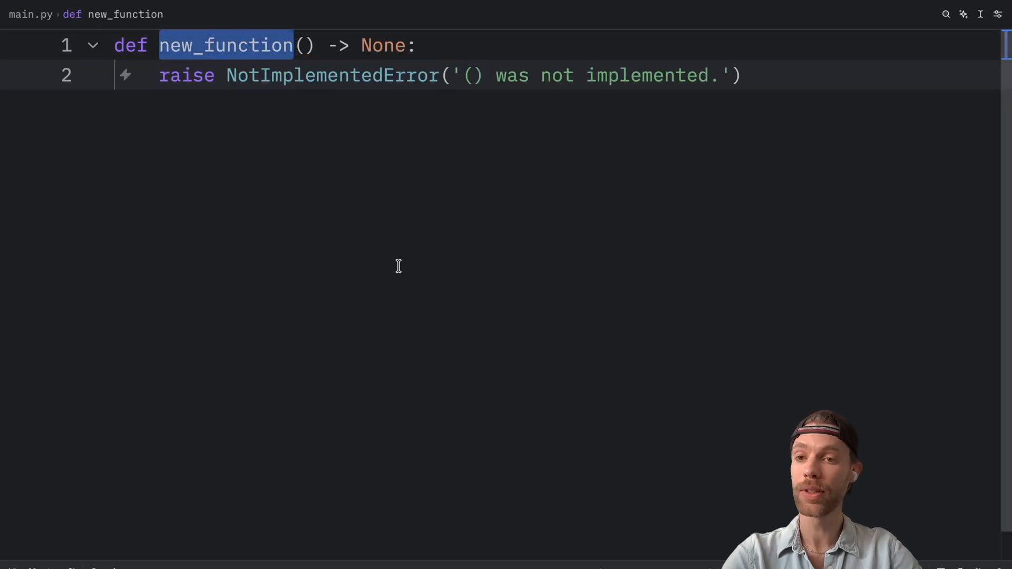
Step: Type connect as the py-def function name in main.py and double-click inside the stub
type("c")
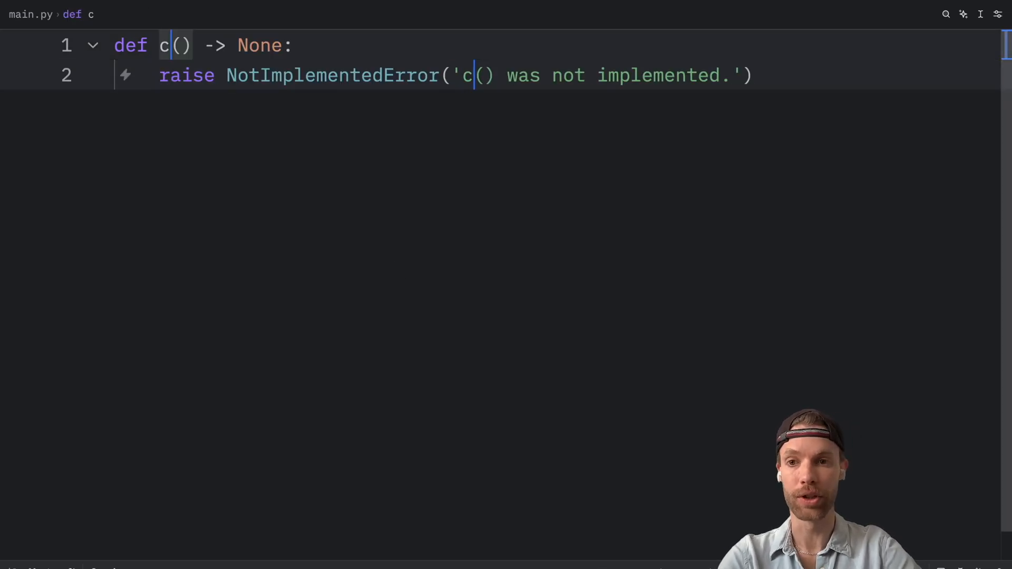
type("onnect")
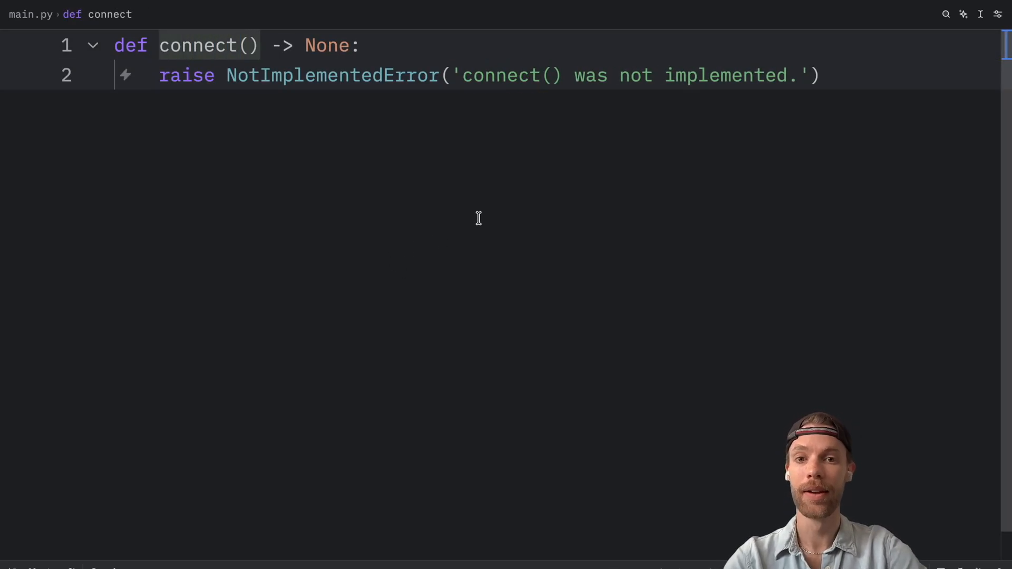
double_click(504, 75)
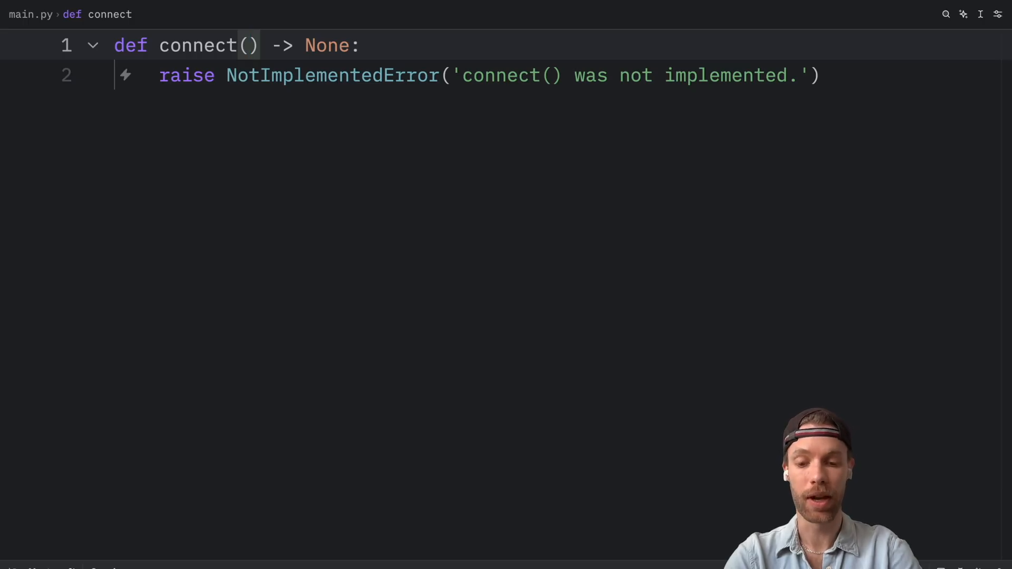
Step: Give connect the parameter attempts: int, return type bool, and a connect() test call
type("attempts: int")
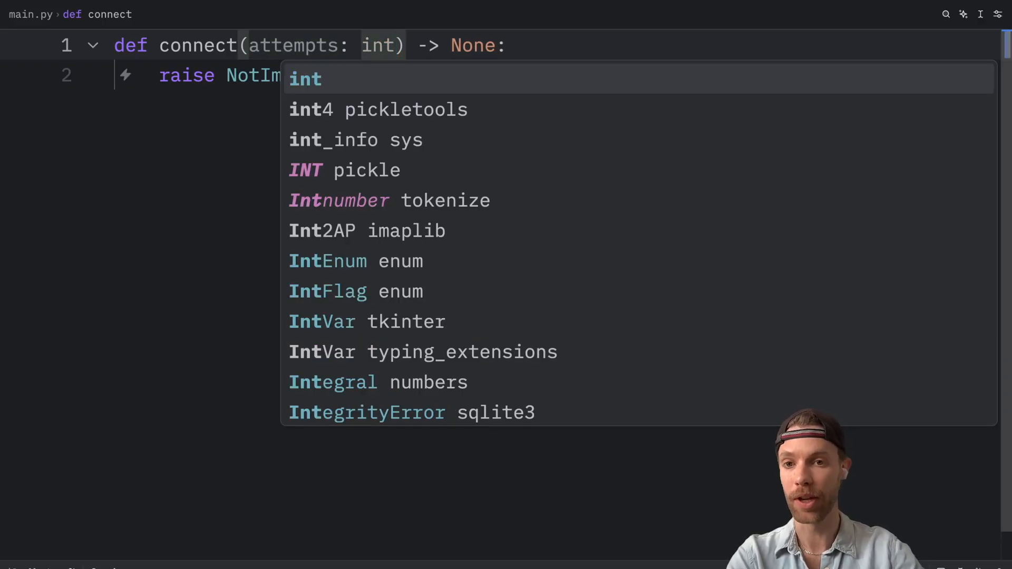
type("bool")
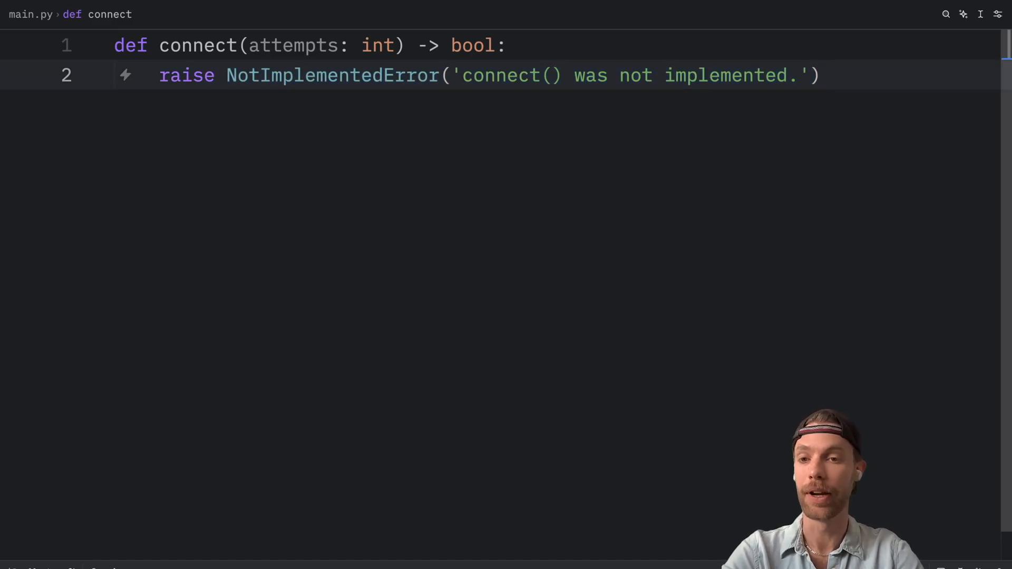
type("con")
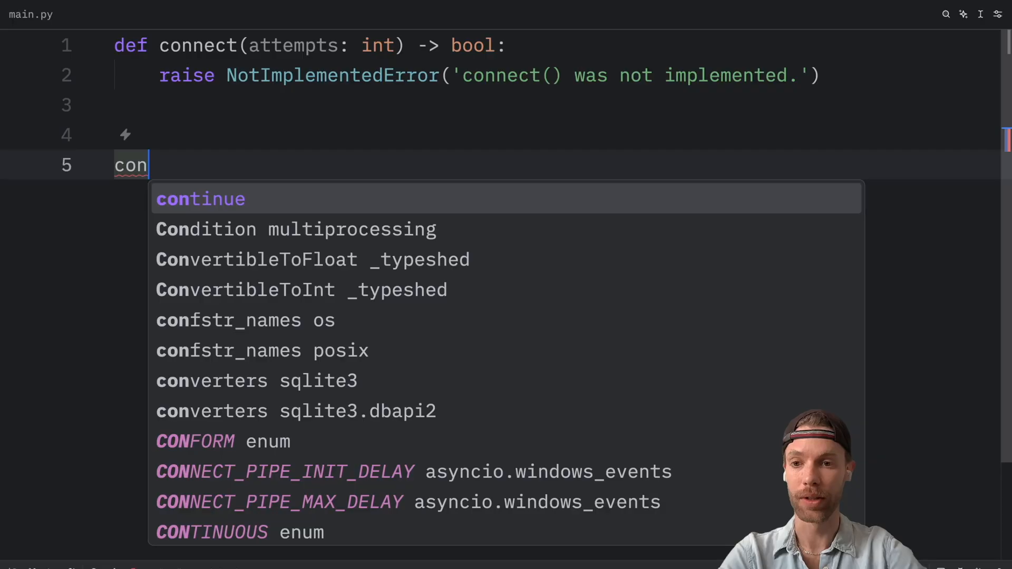
type("nect()")
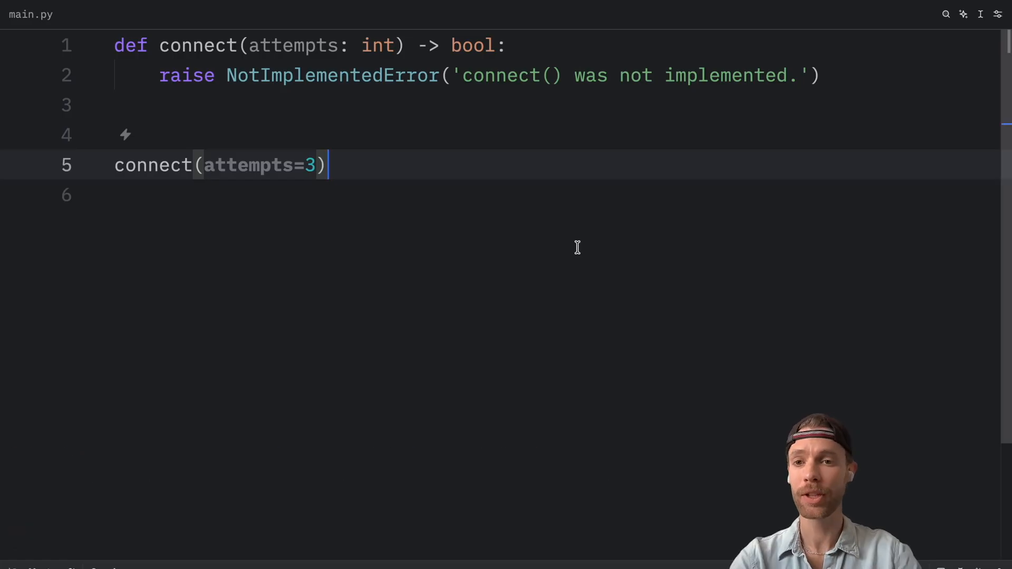
Step: Replace the raise line and test call with a print('Co…') call
left_click_drag(159, 75, 328, 165)
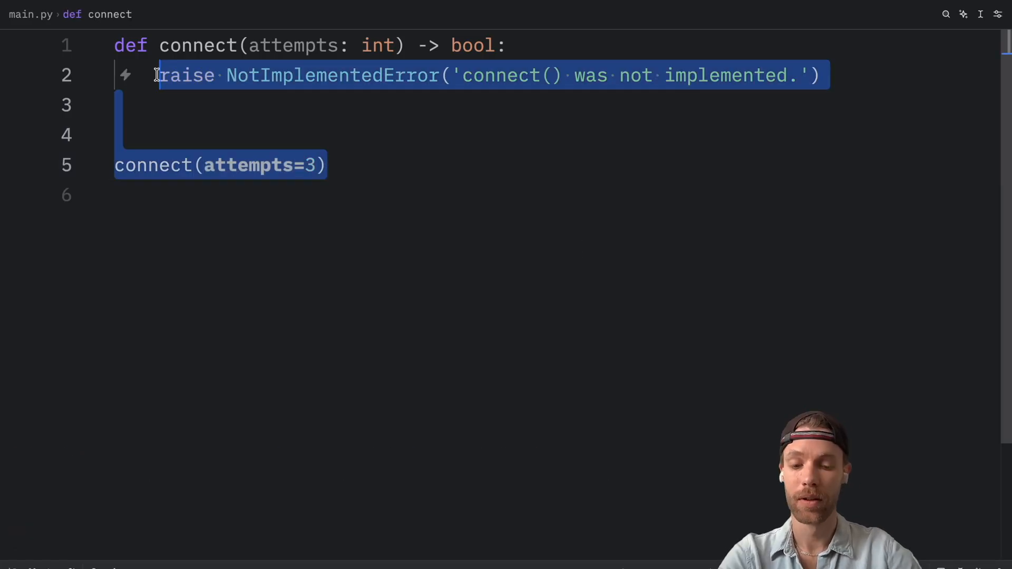
type("p")
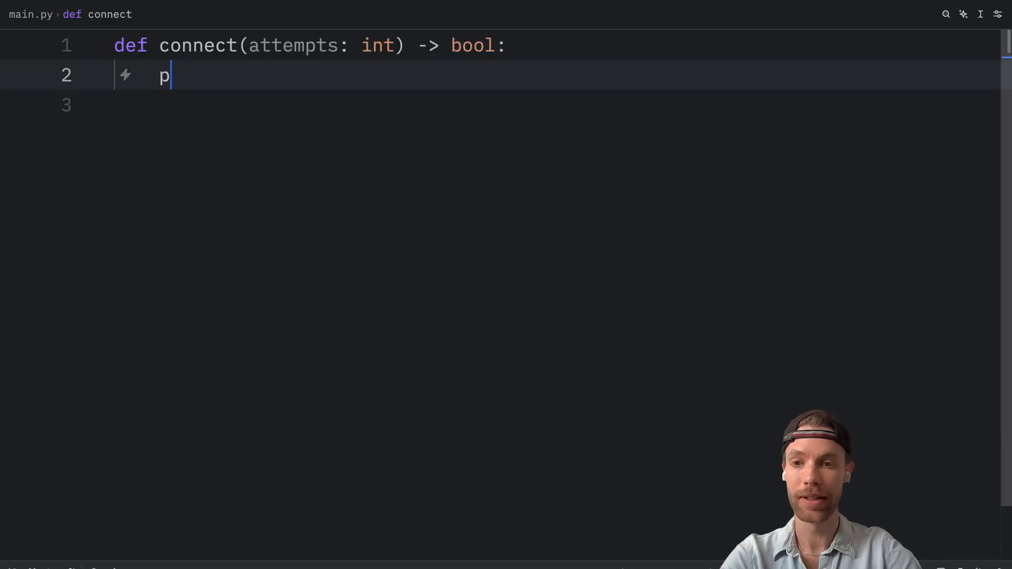
type("rint('Co')")
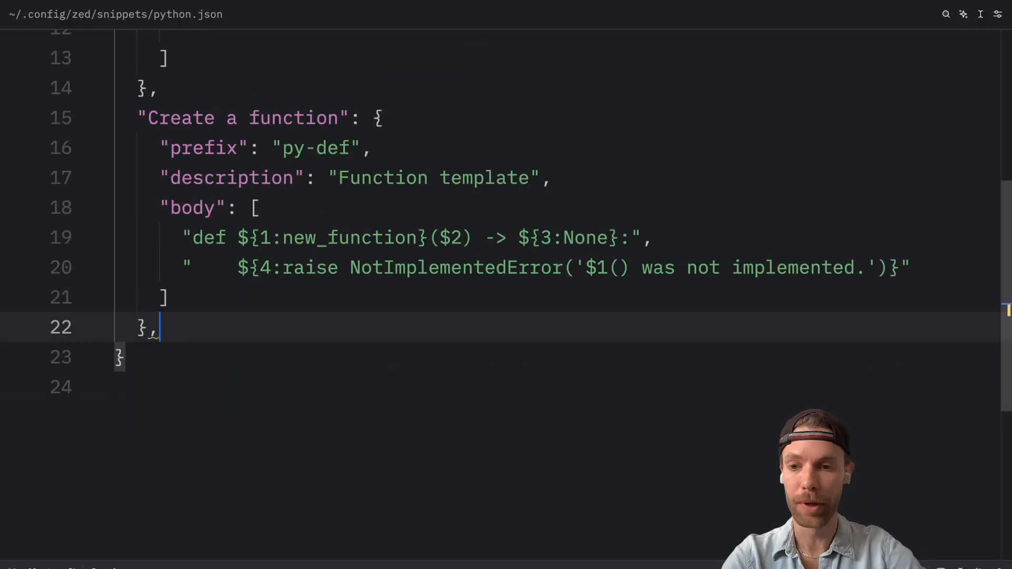
Step: Add a Quick debug snippet entry with prefix py-debug and an empty body array
type("\"Q\"")
type("\"prefix\":")
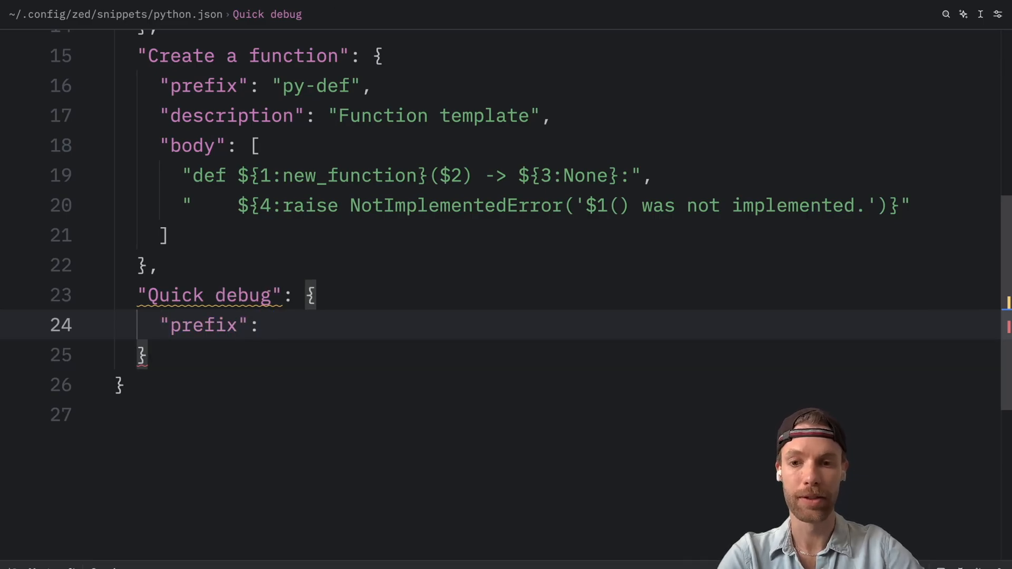
type("\"py-debug\",")
type("\"description\":\"Quick debu")
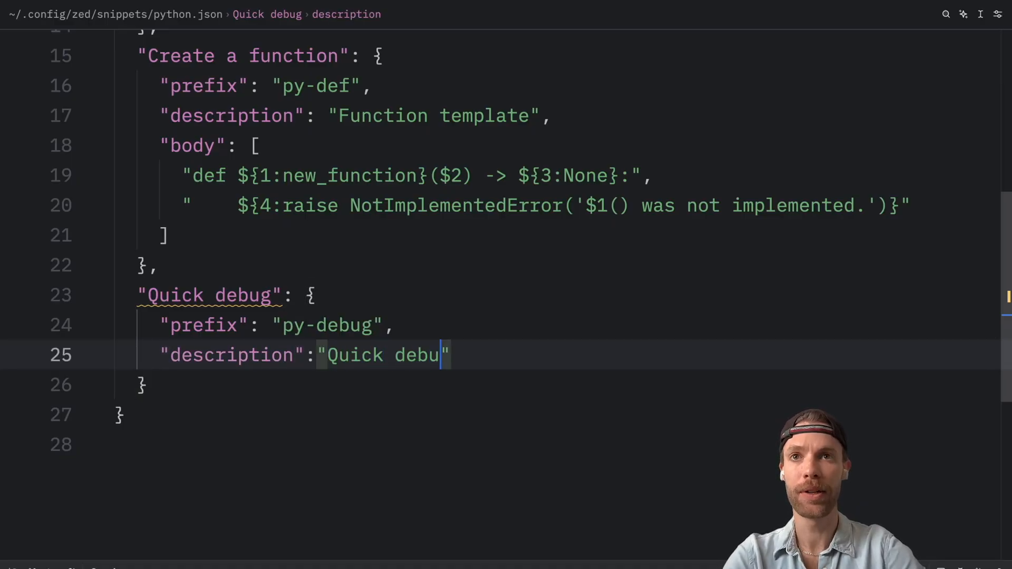
type("body\":")
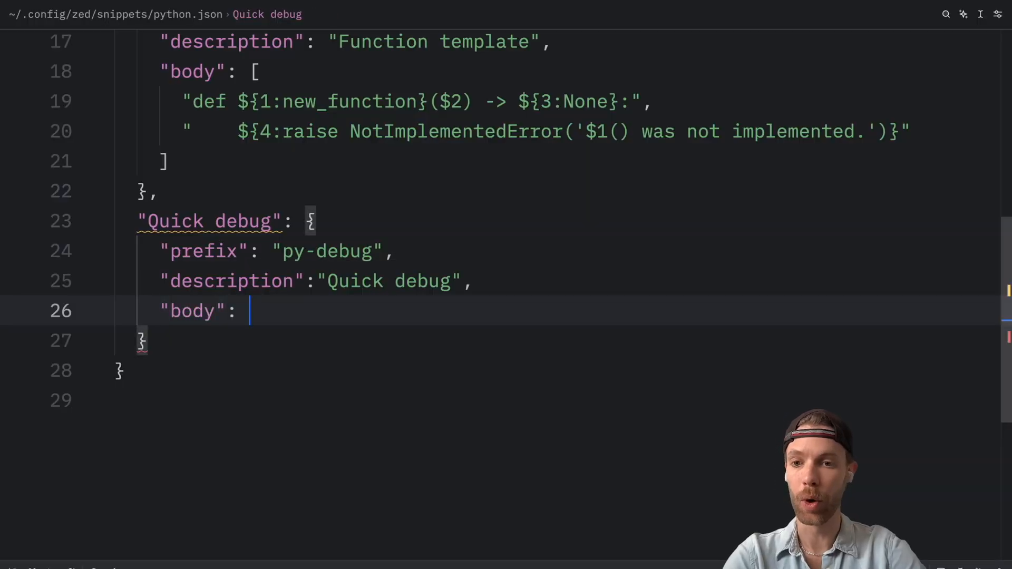
type("[]")
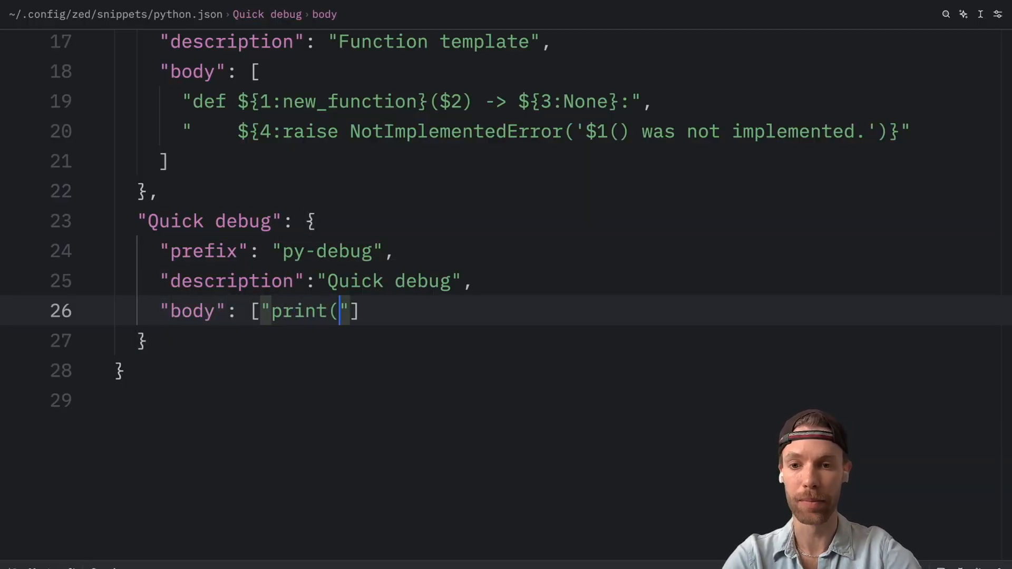
Step: Write the body as print(f'${1:name} = {${2:var}}') with a final $0 stop
type("f'')")
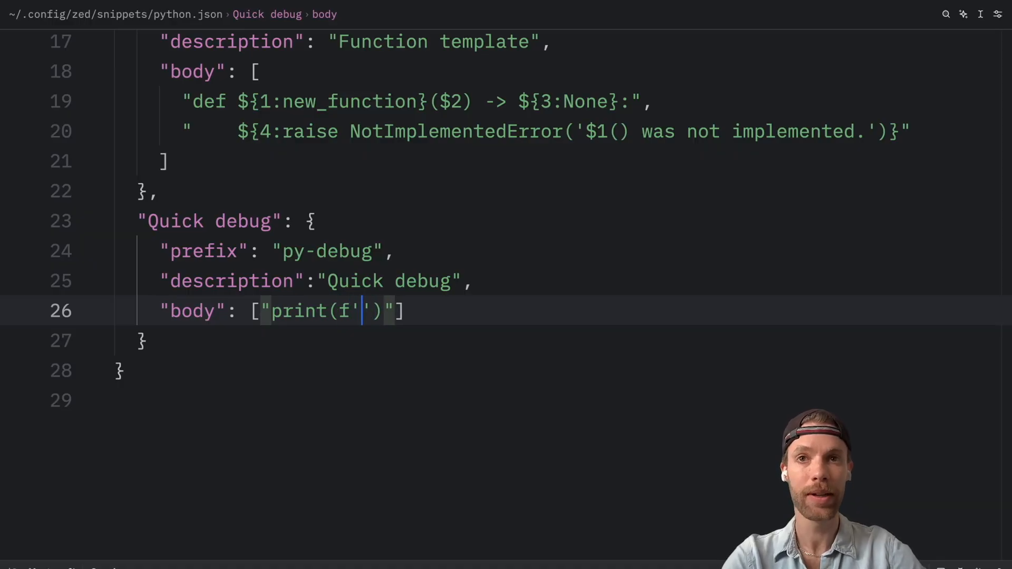
type("${")
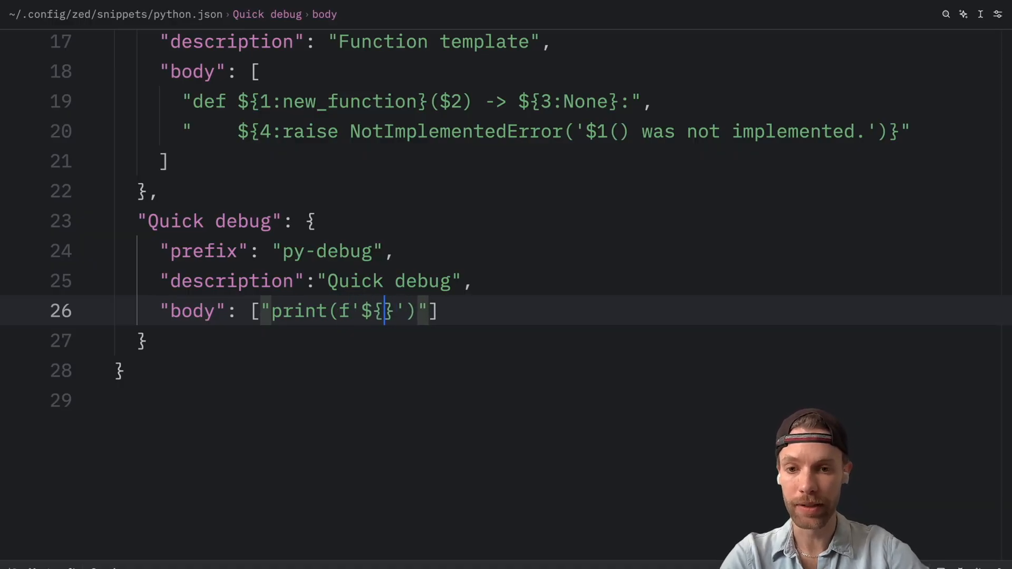
type("1:name} = {")
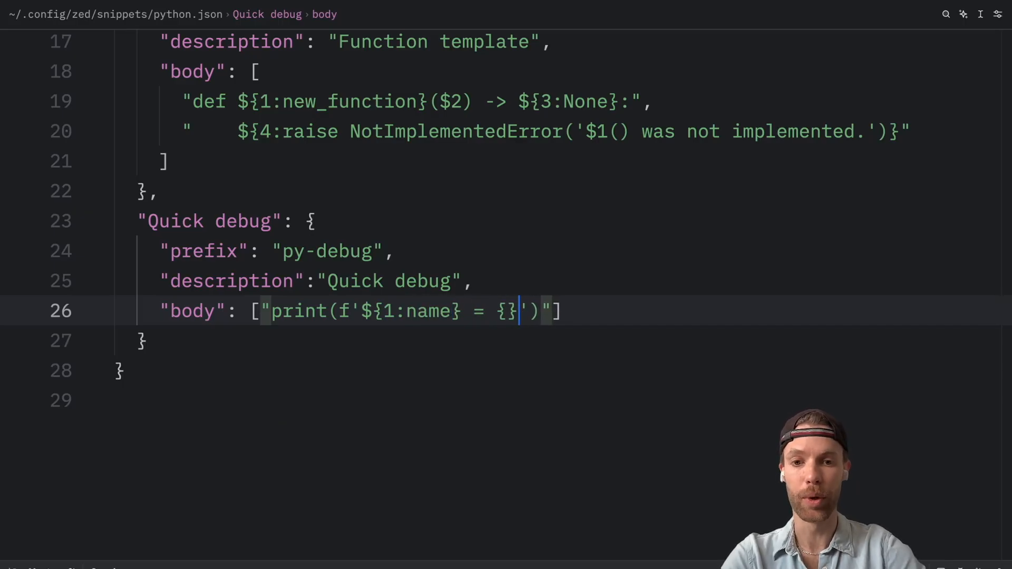
type("${")
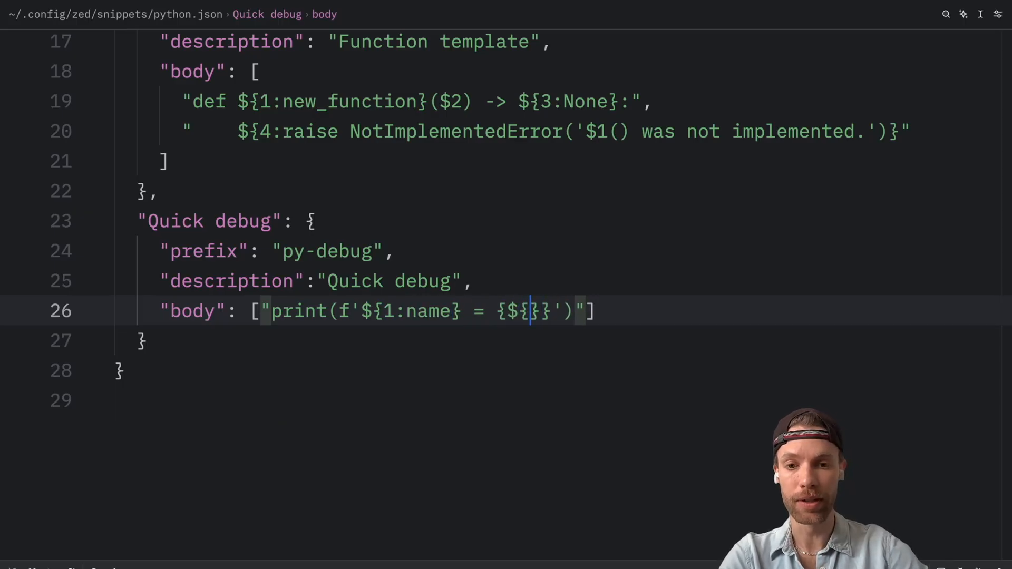
type("2:var")
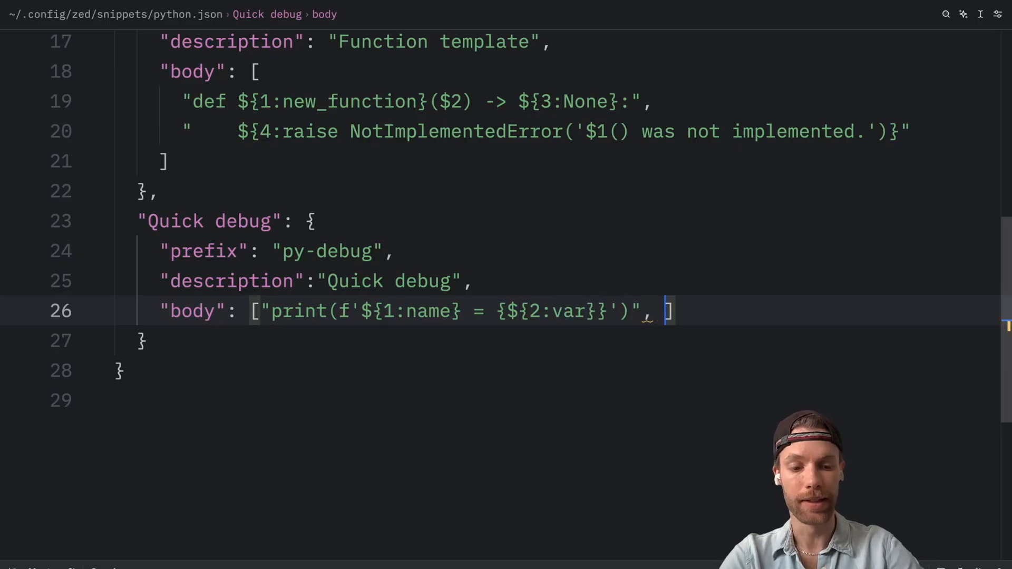
type("\"$")
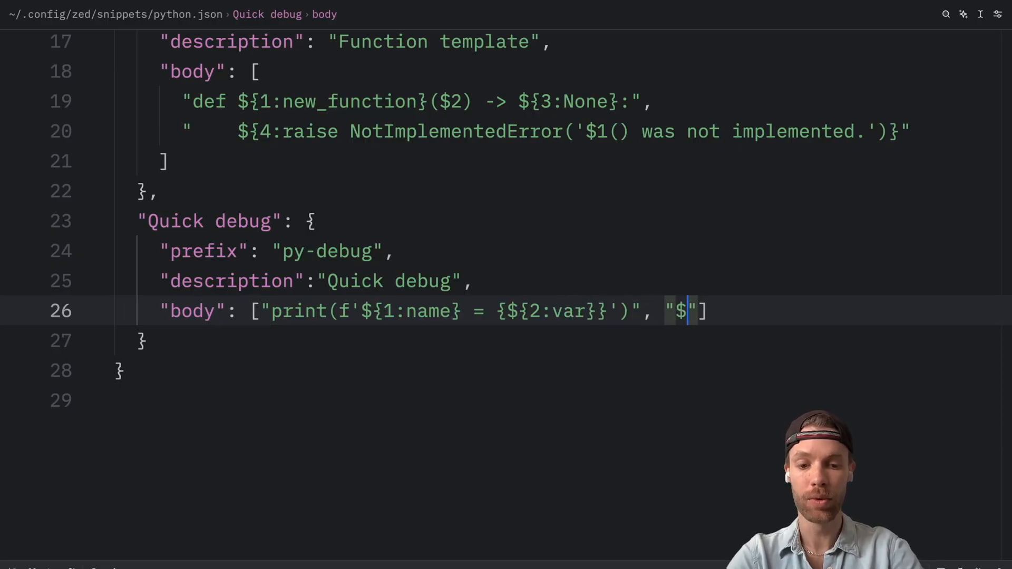
type("0")
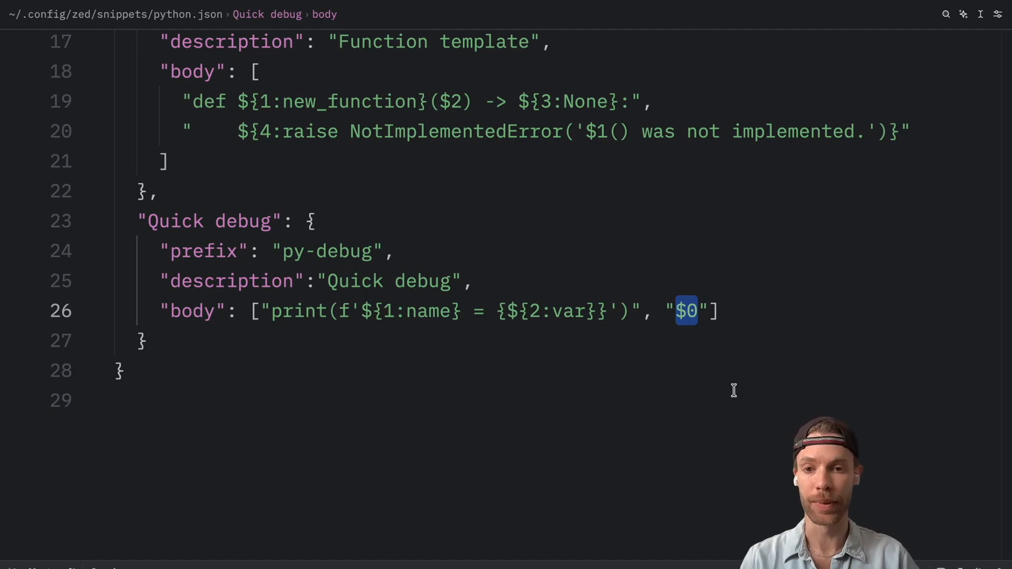
left_click(384, 311)
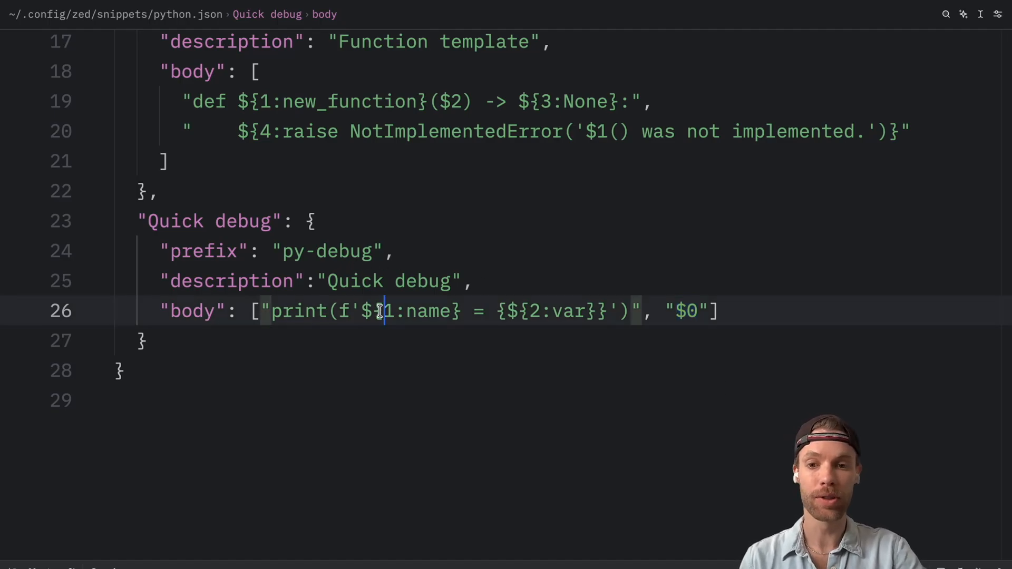
double_click(420, 311)
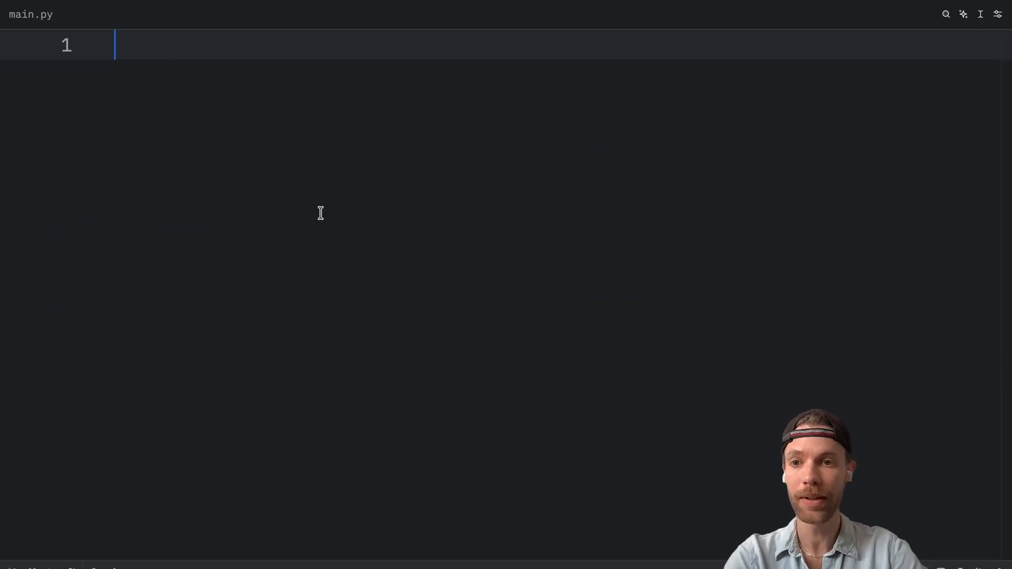
Step: In main.py, write age: int = 100 and trigger the quick debug snippet beneath it
type("quic")
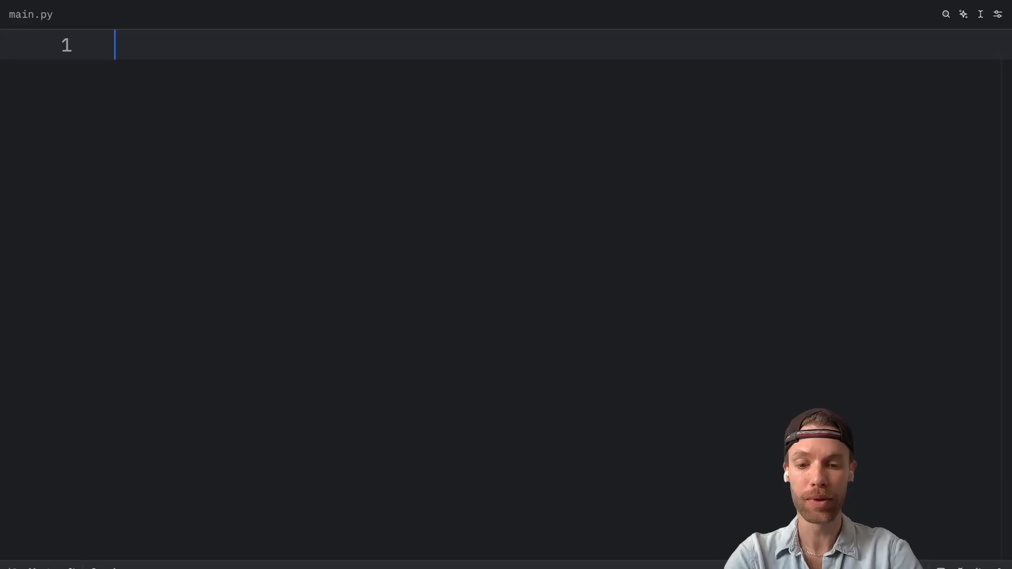
type("age: int")
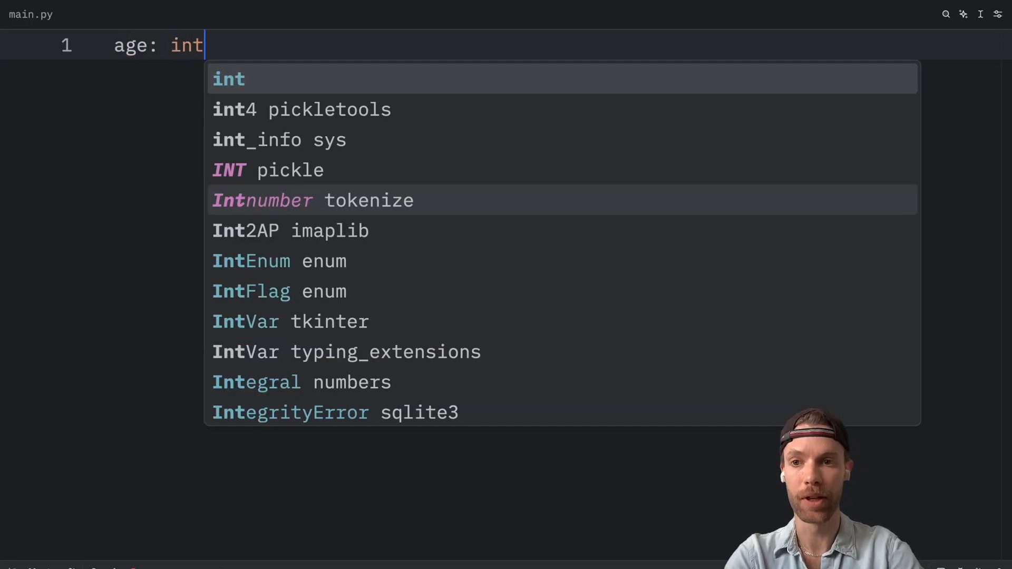
type("= 100")
type("deb")
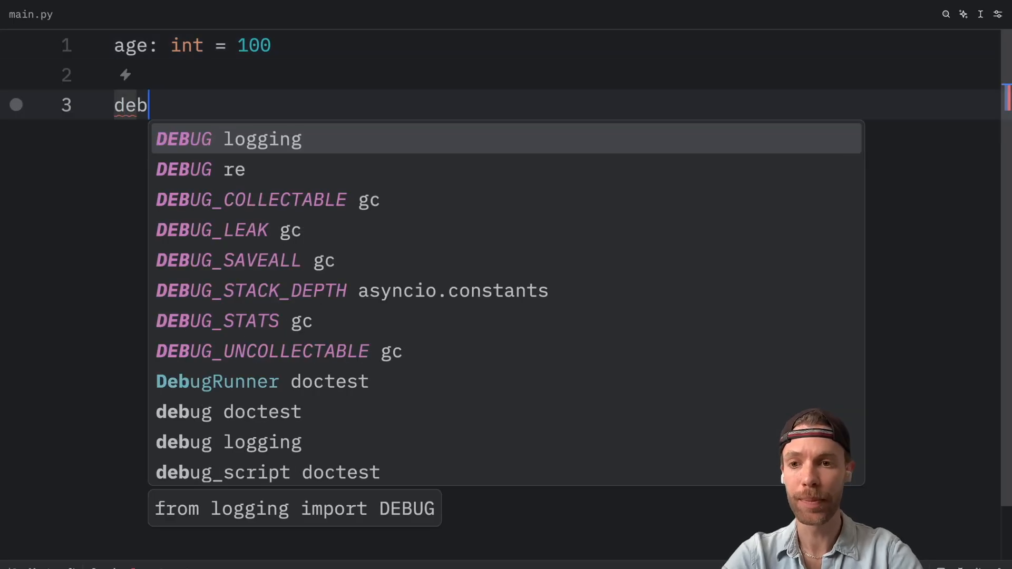
type("ug")
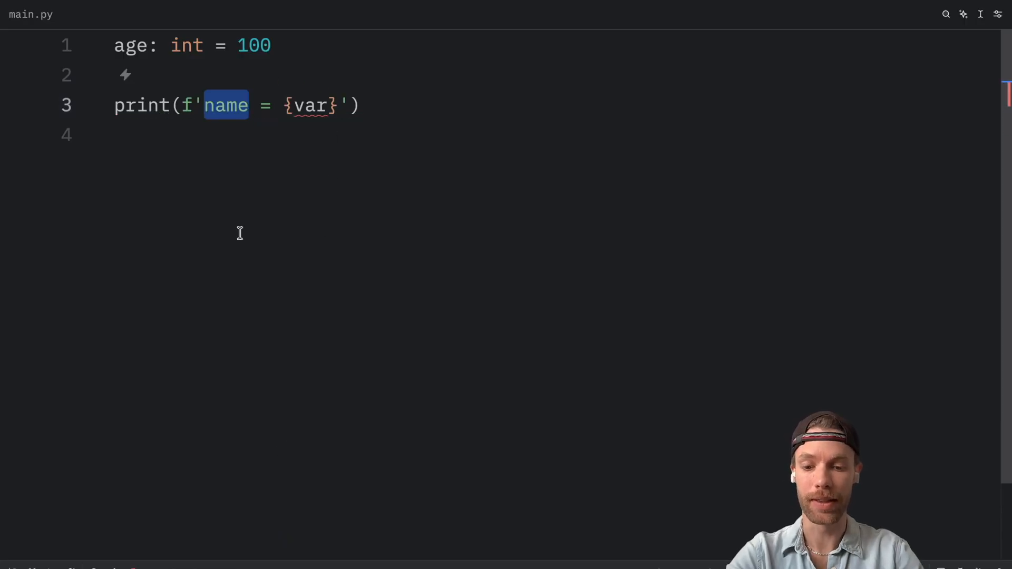
type("agfe")
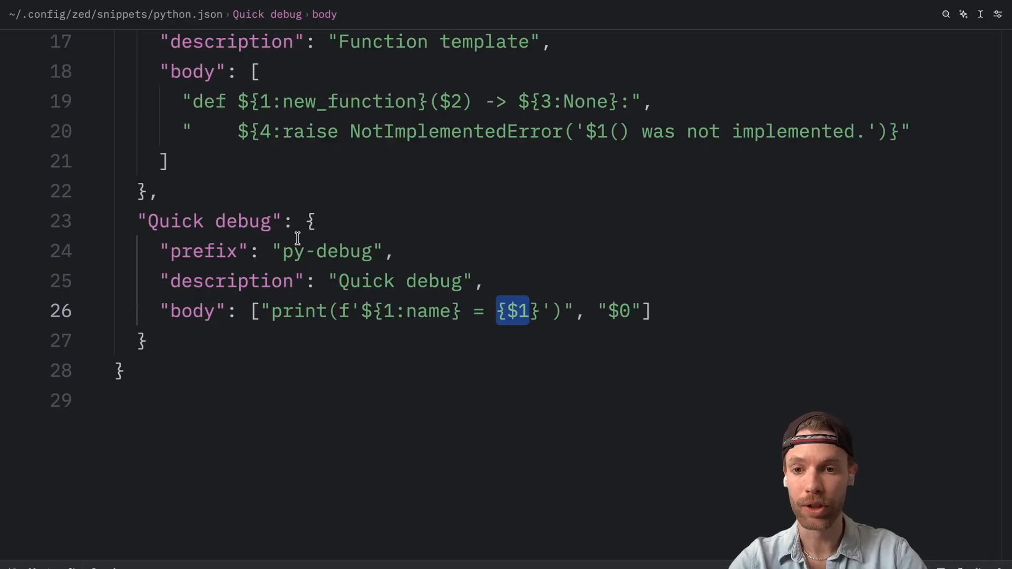
Step: Put ${2:var} back in the Quick debug body and label the main.py printout 'My age'
double_click(292, 251)
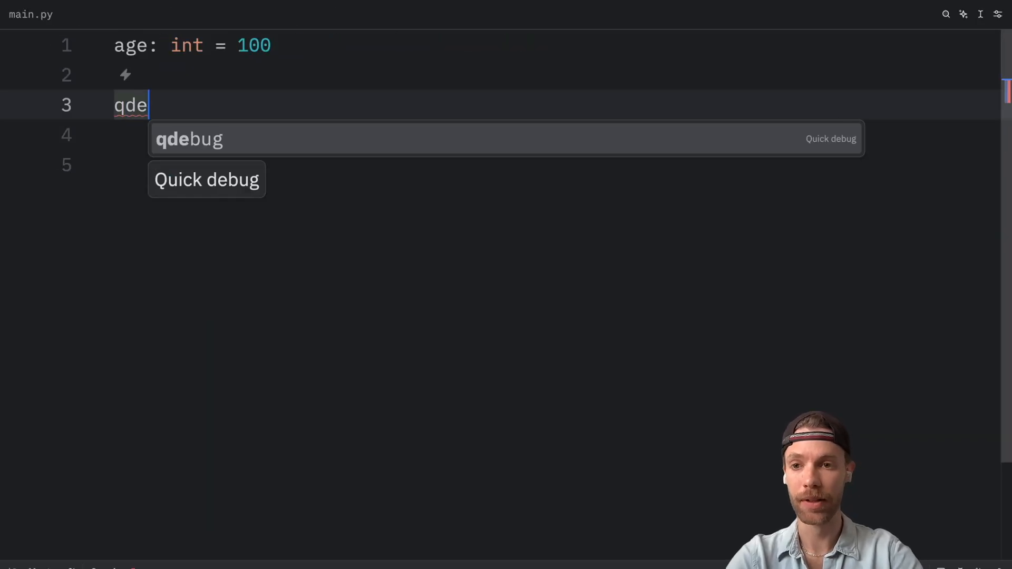
key("Tab")
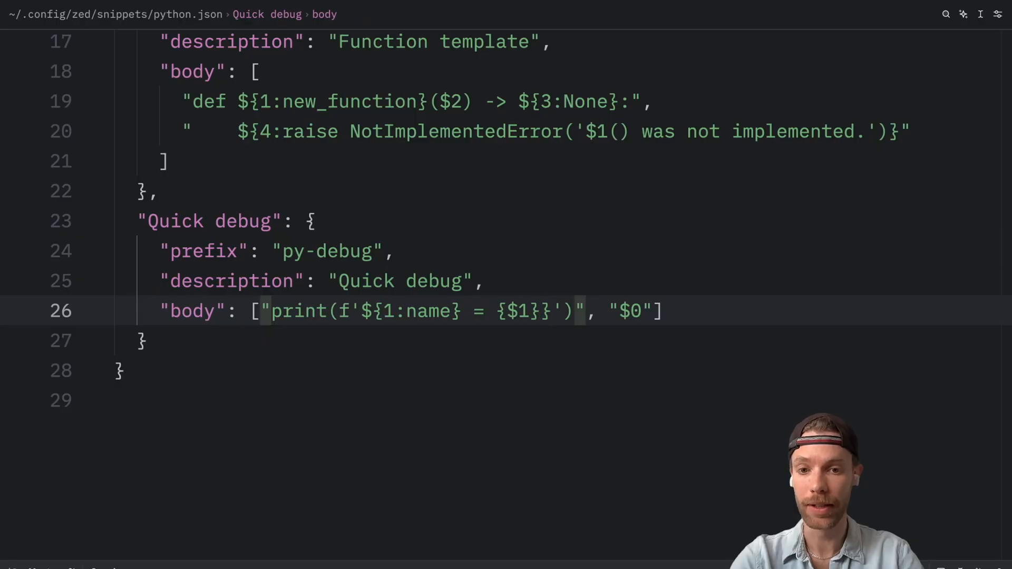
type("{2:var")
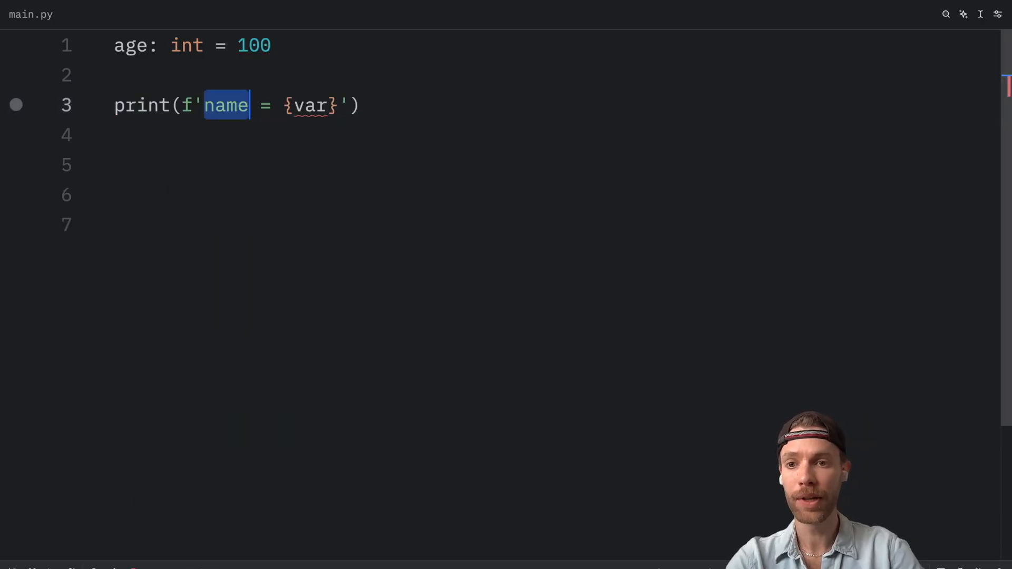
type("My")
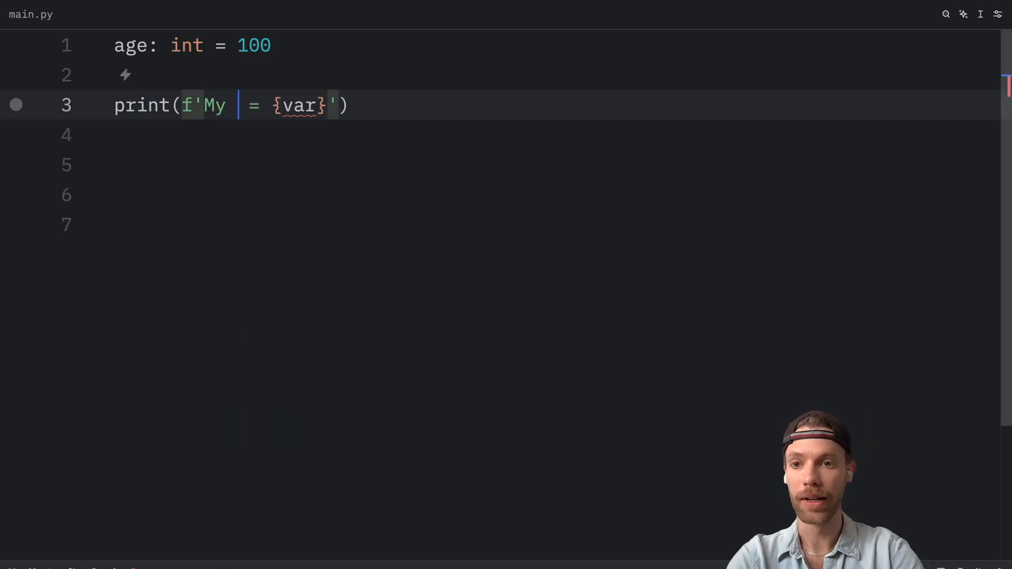
type("age")
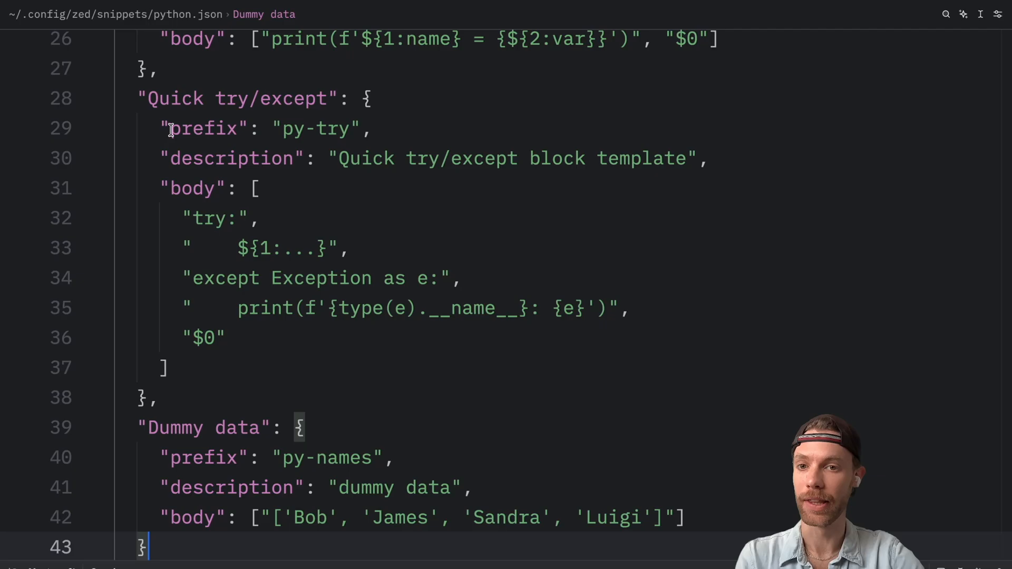
Step: Go over the py-try prefix, its description and the except-branch print line in python.json
double_click(317, 127)
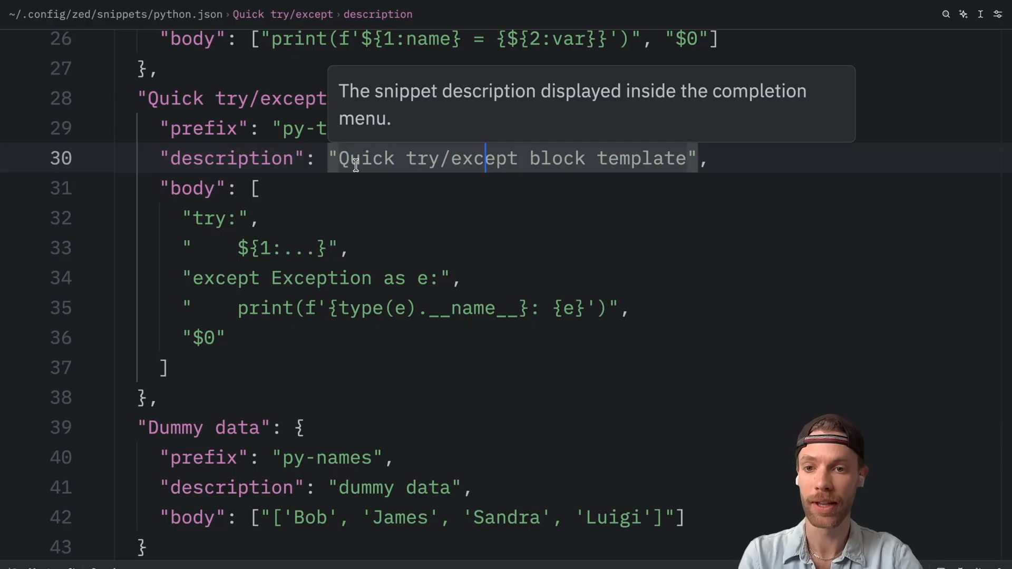
double_click(213, 219)
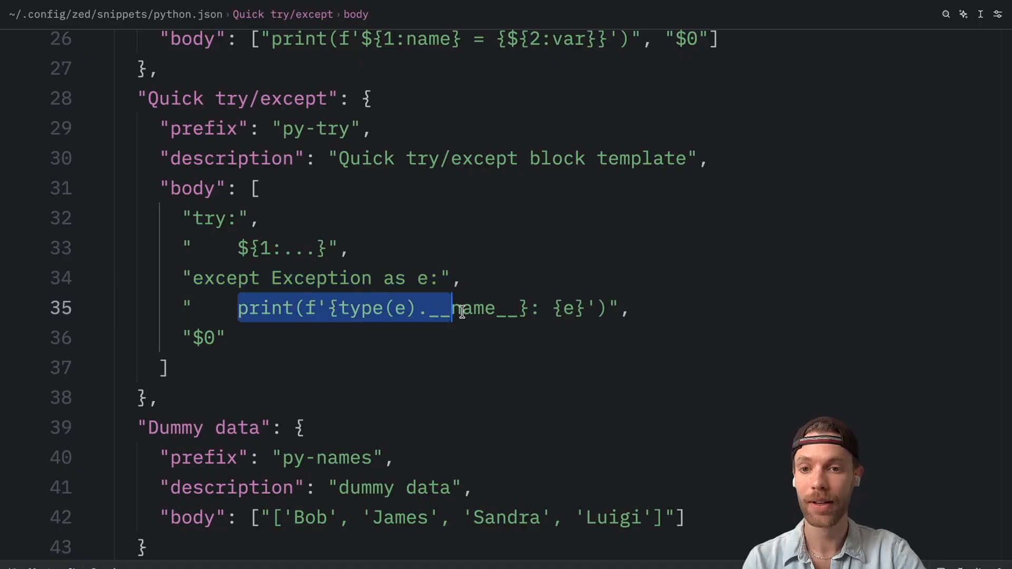
left_click(404, 308)
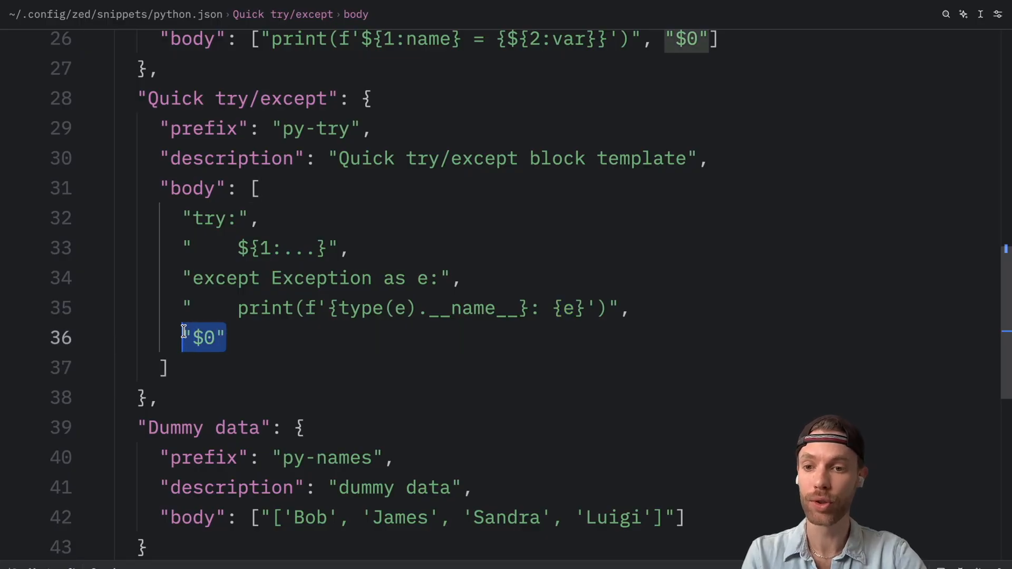
scroll("down", 3)
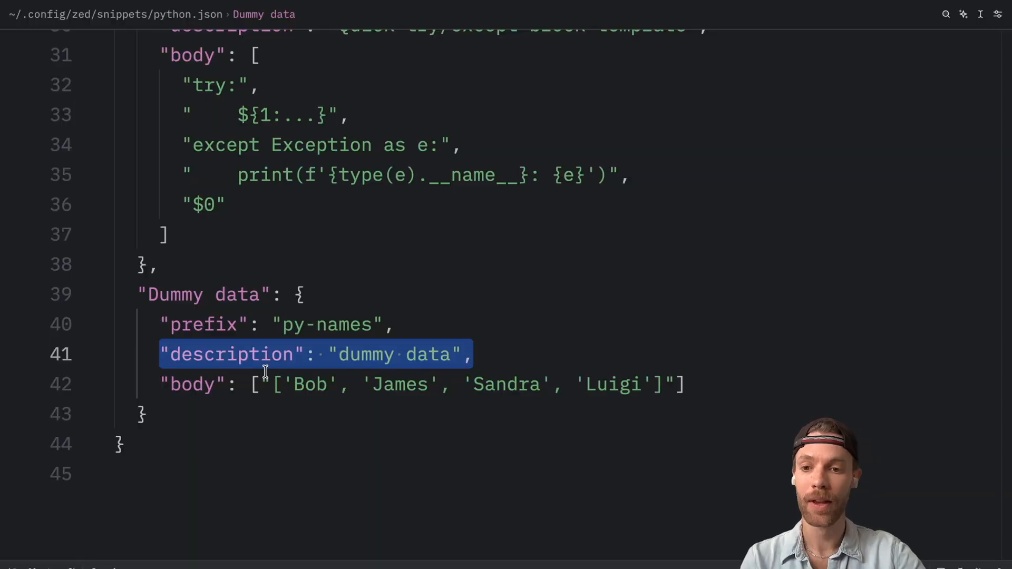
scroll("down", 3)
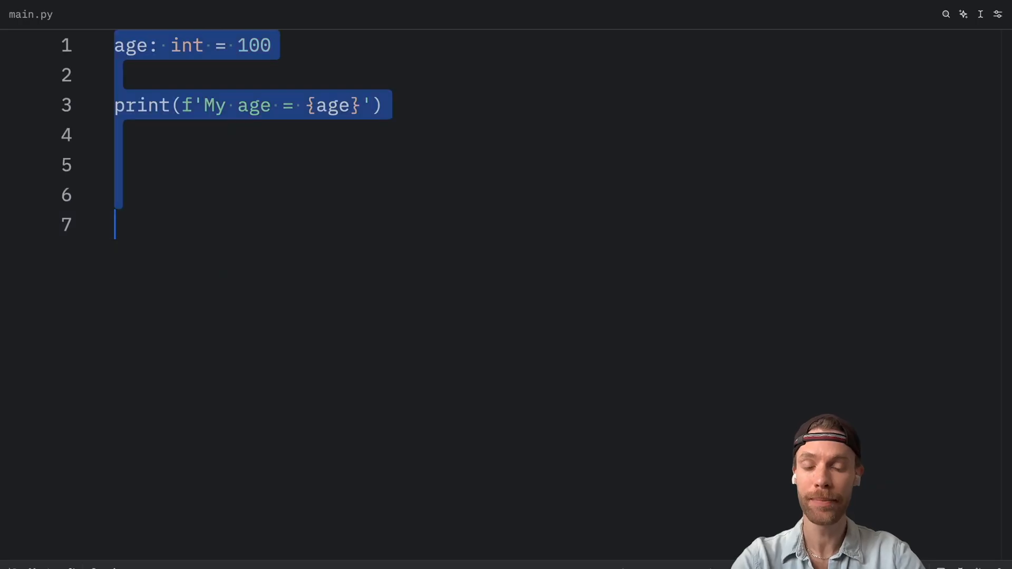
Step: Insert a try/except block around 1/0, then fill x with the py-names list of four names
type("try:")
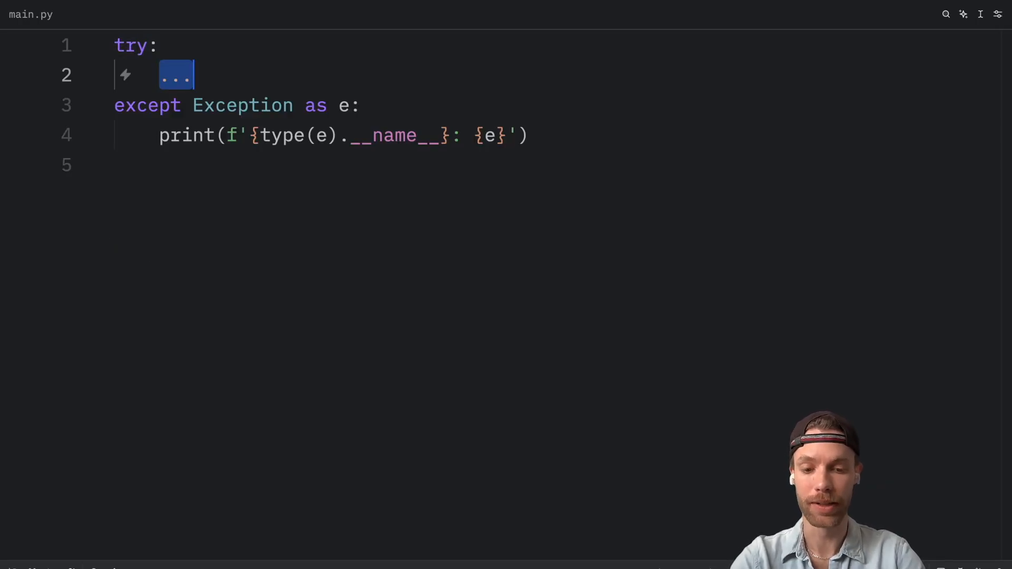
type("1/0")
left_click(557, 46)
type("x=")
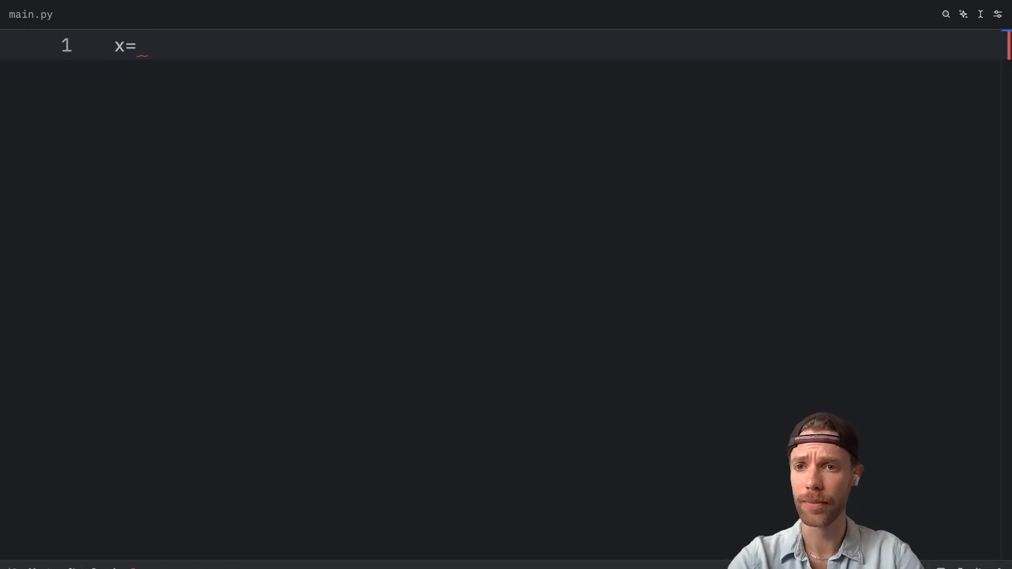
type("pynam")
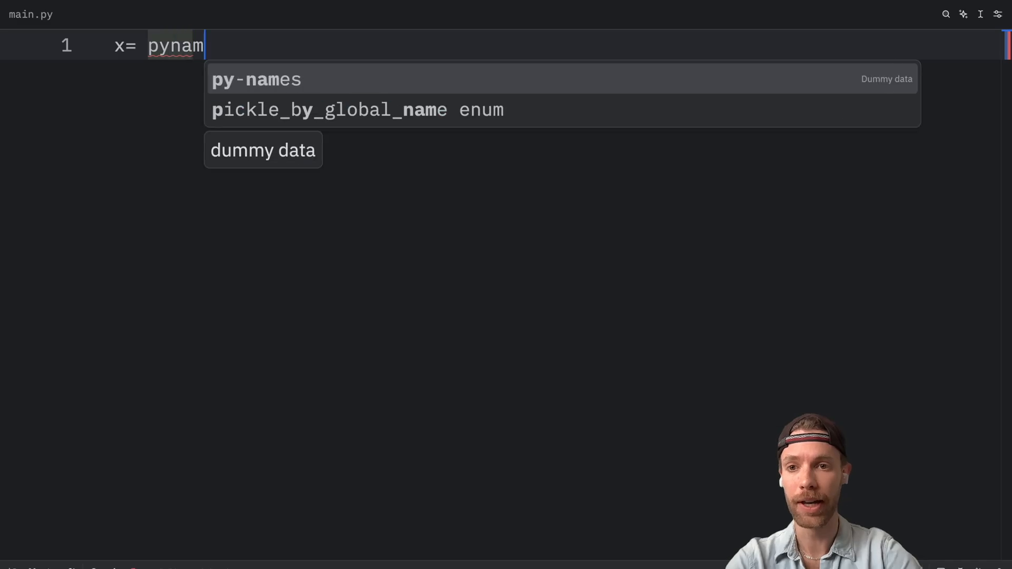
left_click(256, 79)
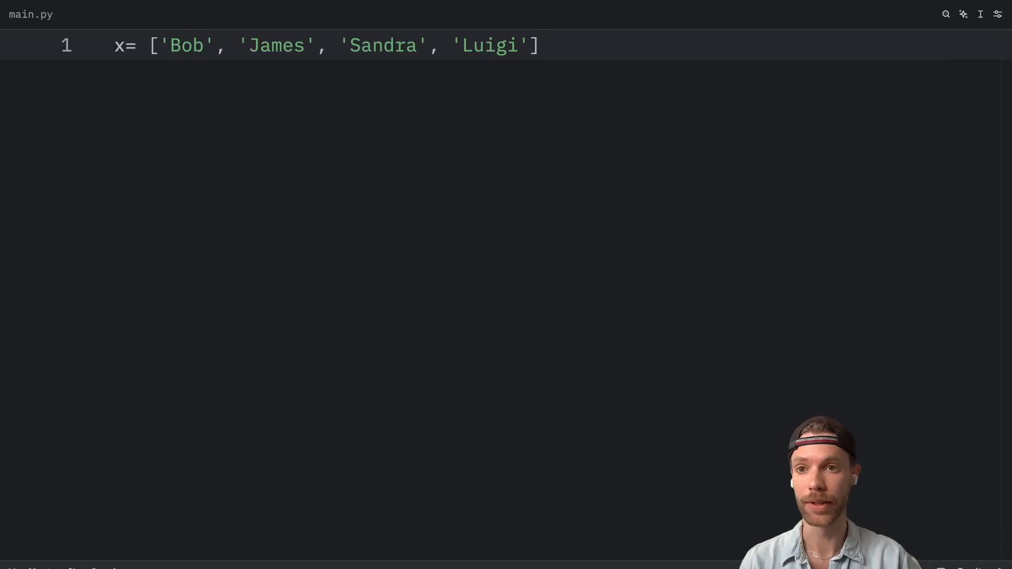